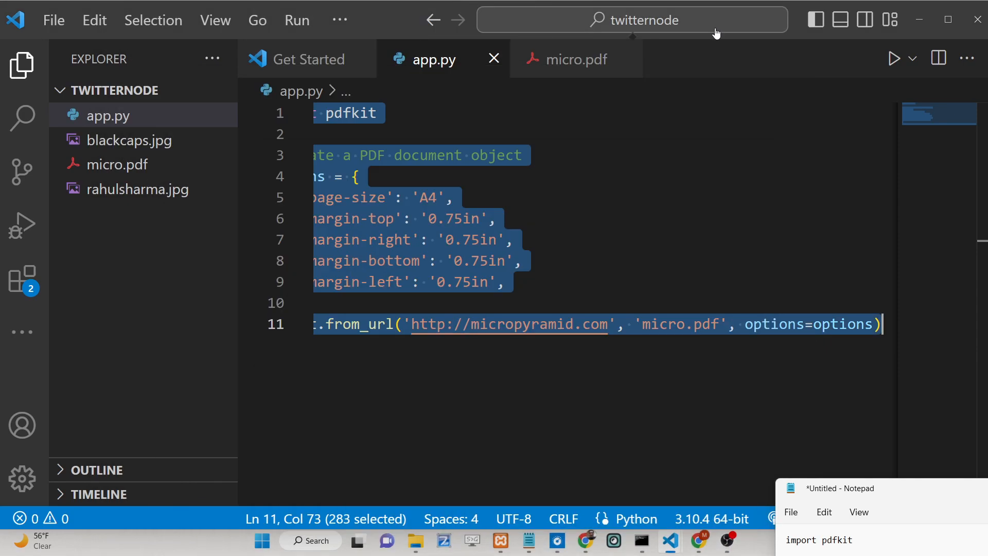
Step: Select the whole app.py pdfkit script and paste it into the Notepad scratch notes
left_click(21, 65)
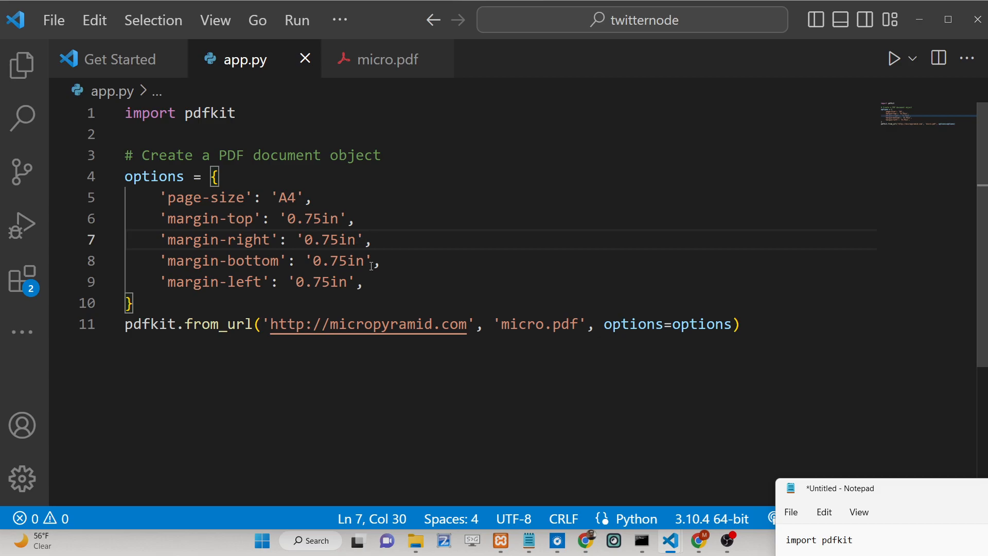
key("ctrl+a")
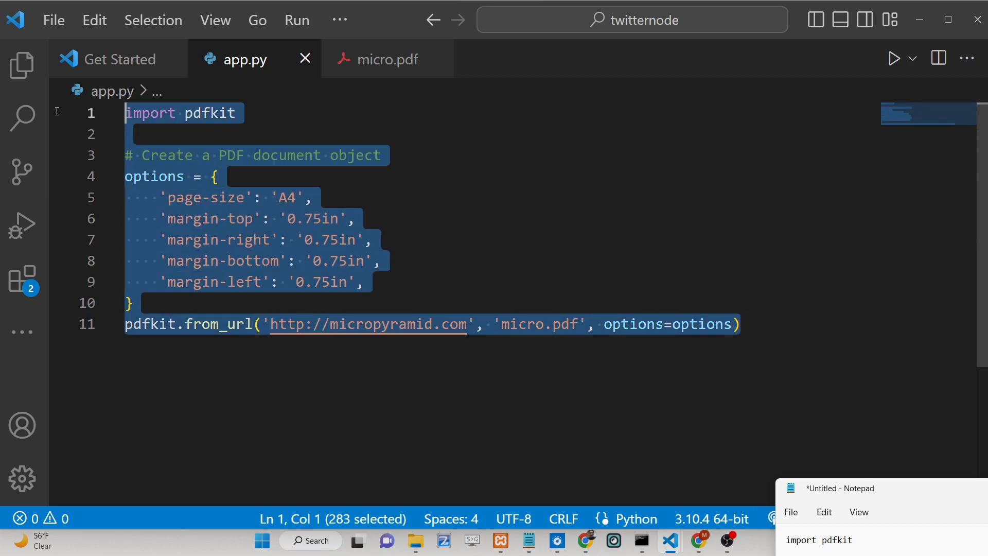
mouse_move(547, 534)
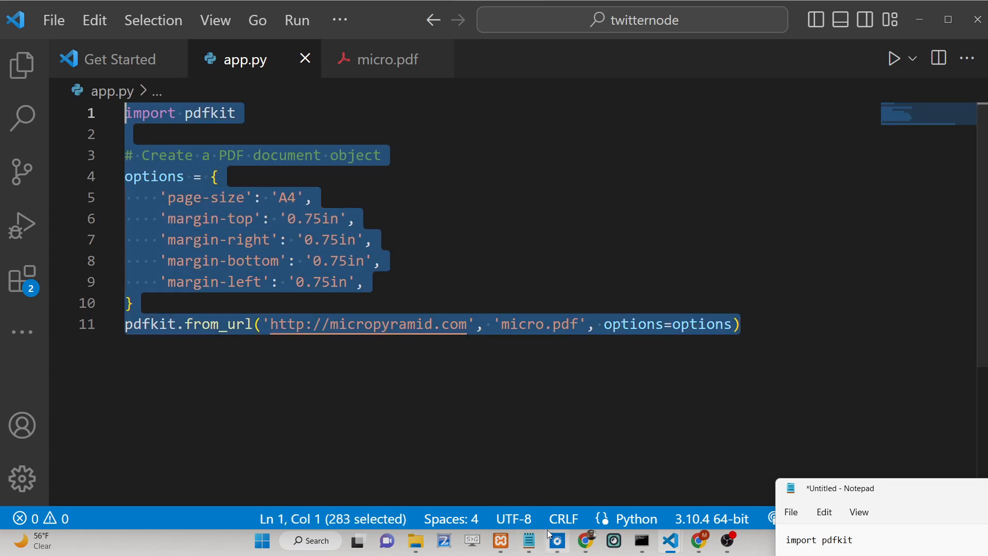
left_click(129, 302)
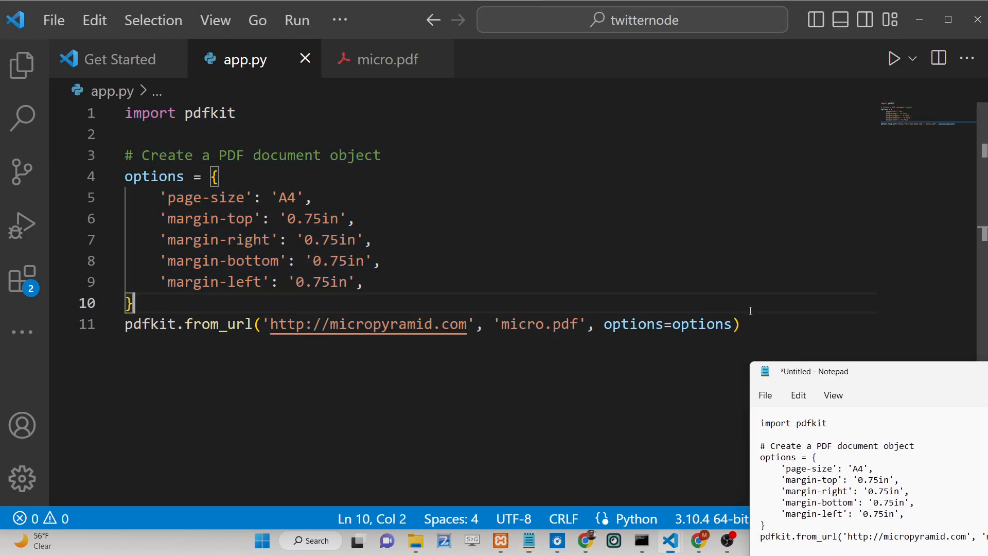
key("ctrl+a")
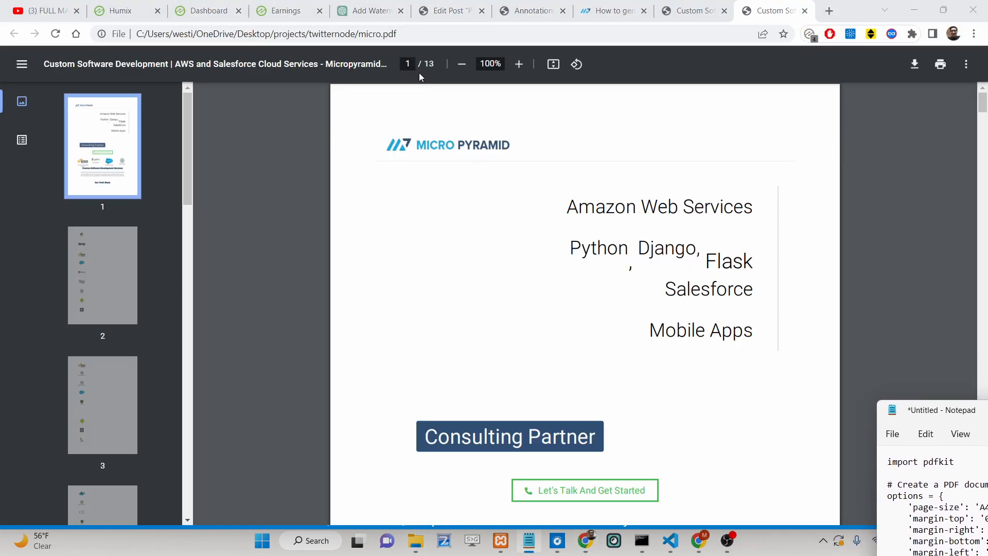
mouse_move(556, 363)
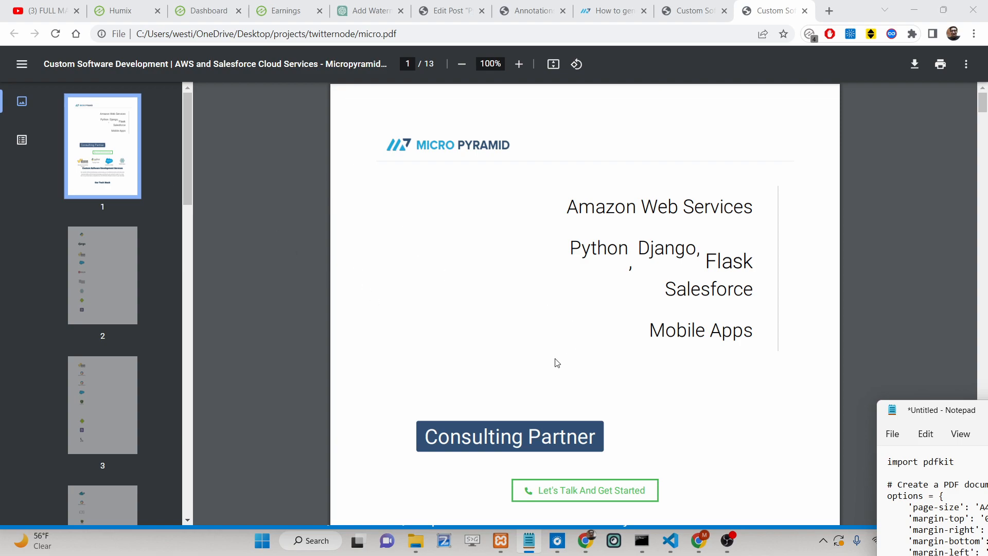
mouse_move(514, 337)
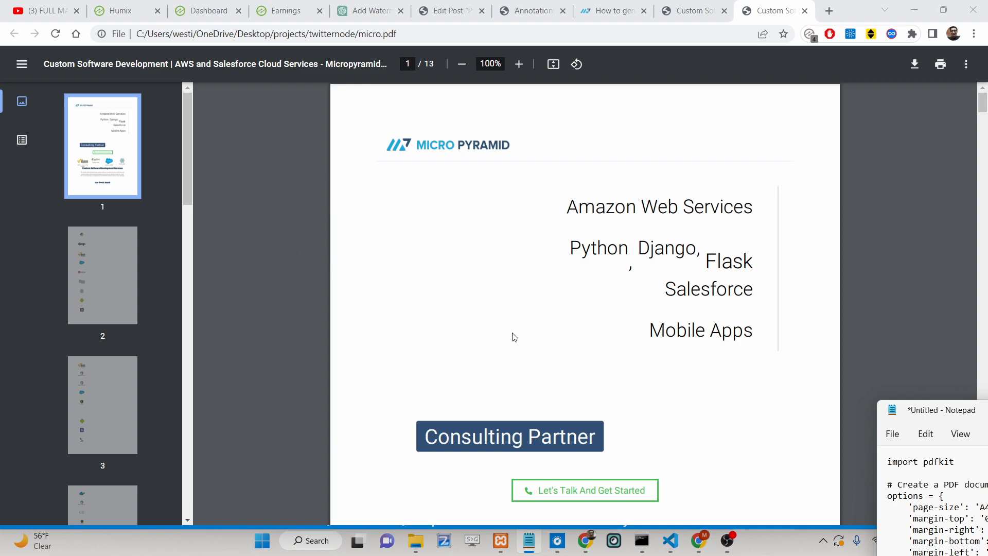
Step: Scroll through the later pages of the 13-page micro.pdf in Chrome
scroll("down", 3)
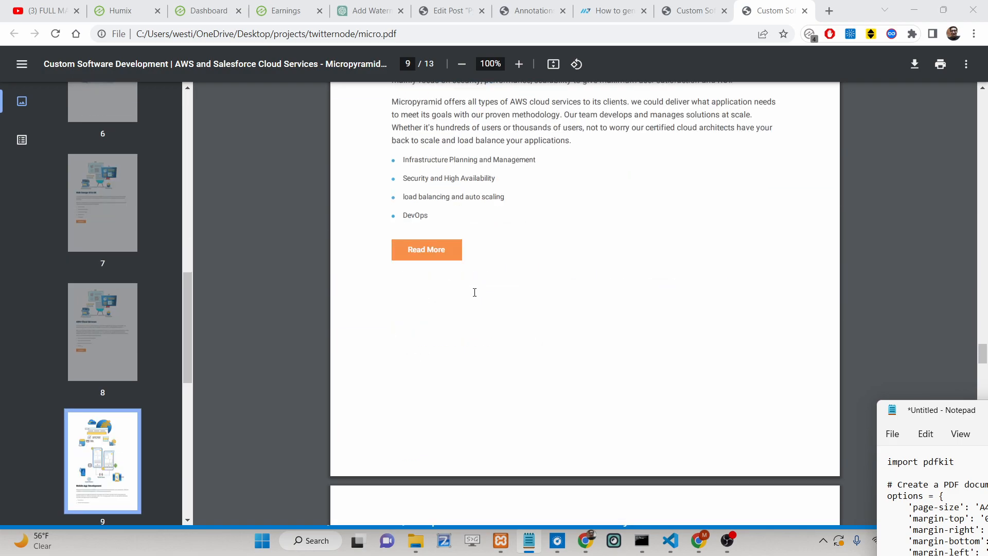
scroll("down", 3)
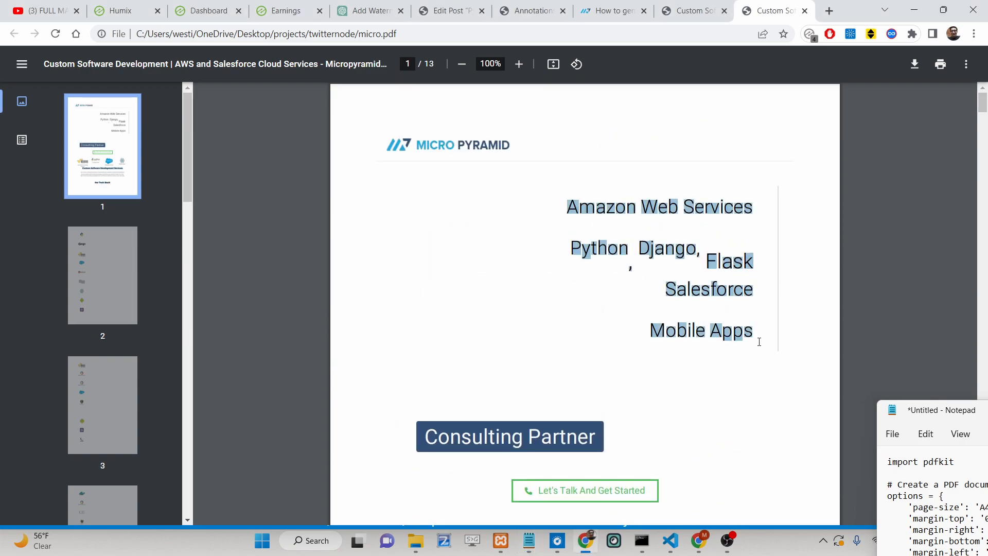
scroll("down", 3)
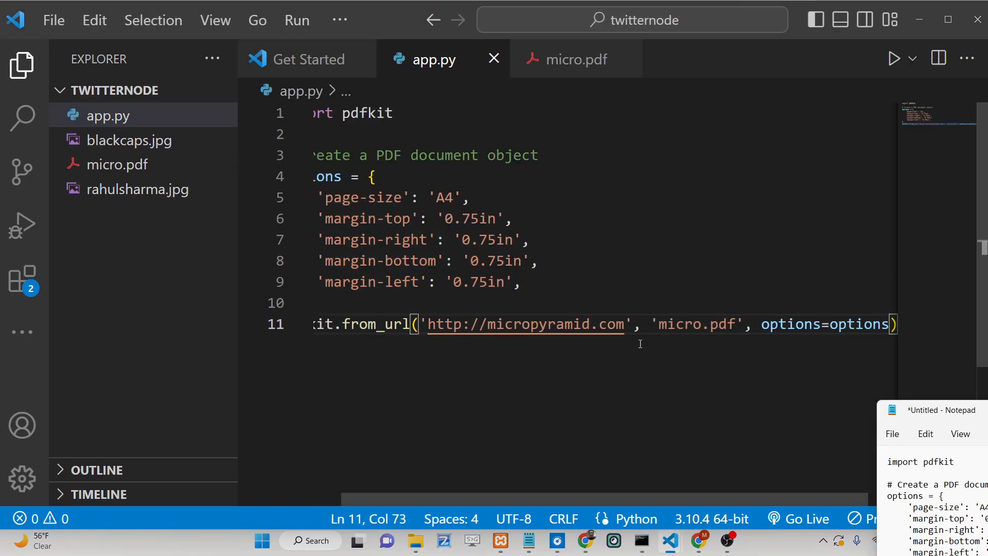
Step: Change the script's target URL to google.com and then freemediatools.com and rerun it
double_click(555, 324)
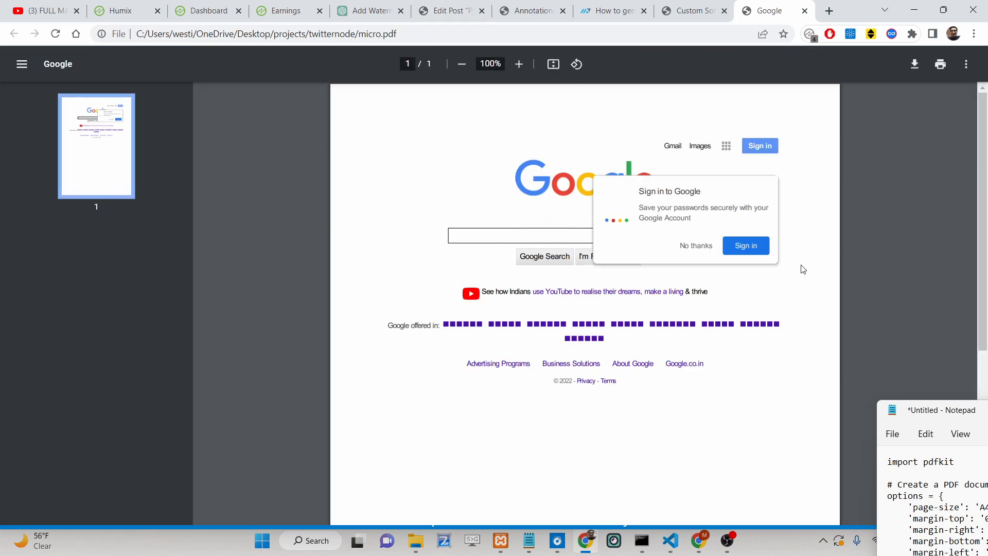
mouse_move(596, 27)
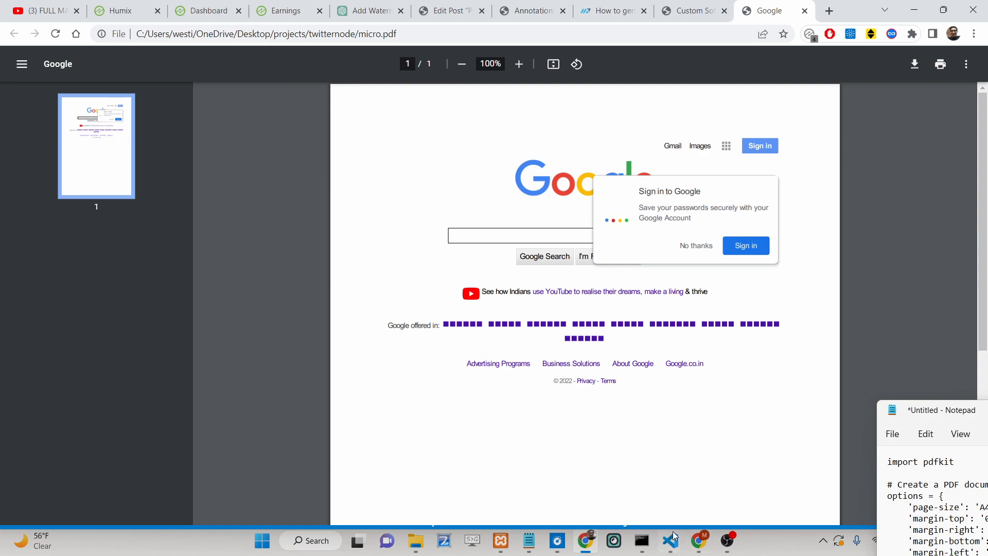
left_click(670, 540)
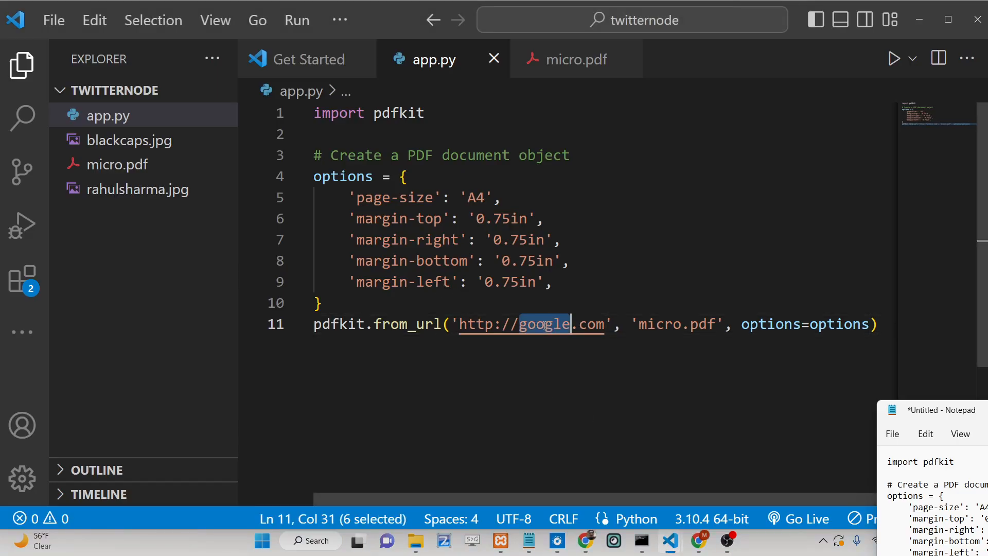
type("freemediatool")
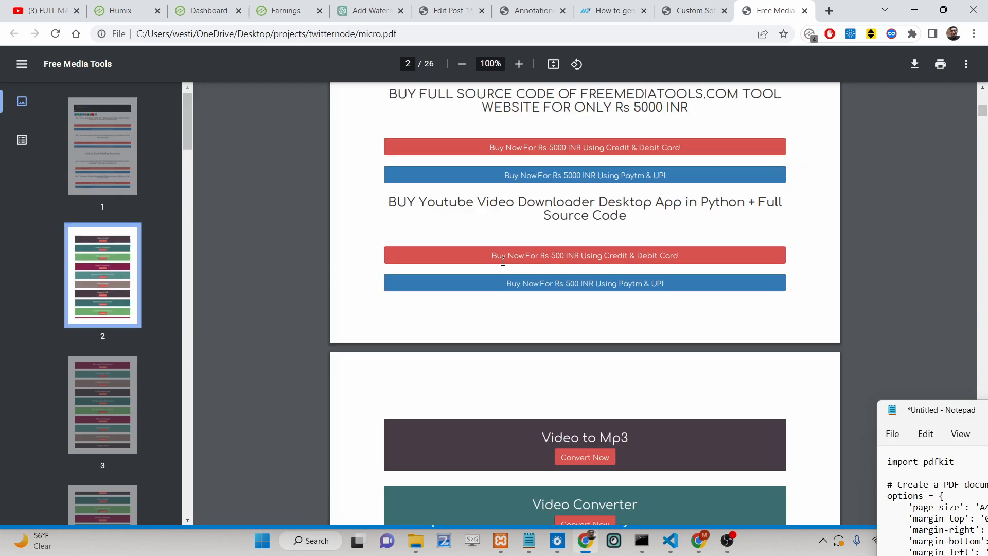
Step: Scroll through the regenerated 26-page Free Media Tools PDF in Chrome
scroll("down", 3)
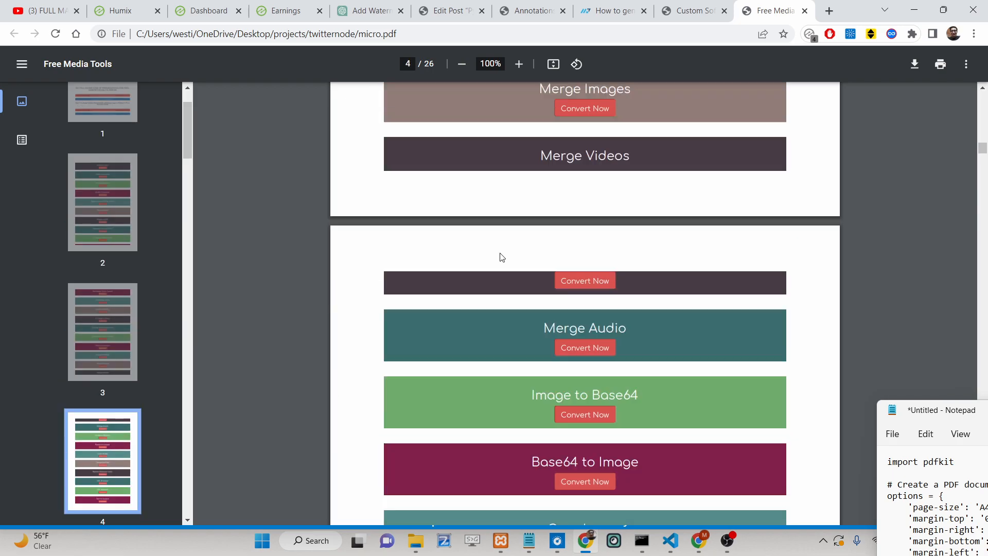
scroll("down", 3)
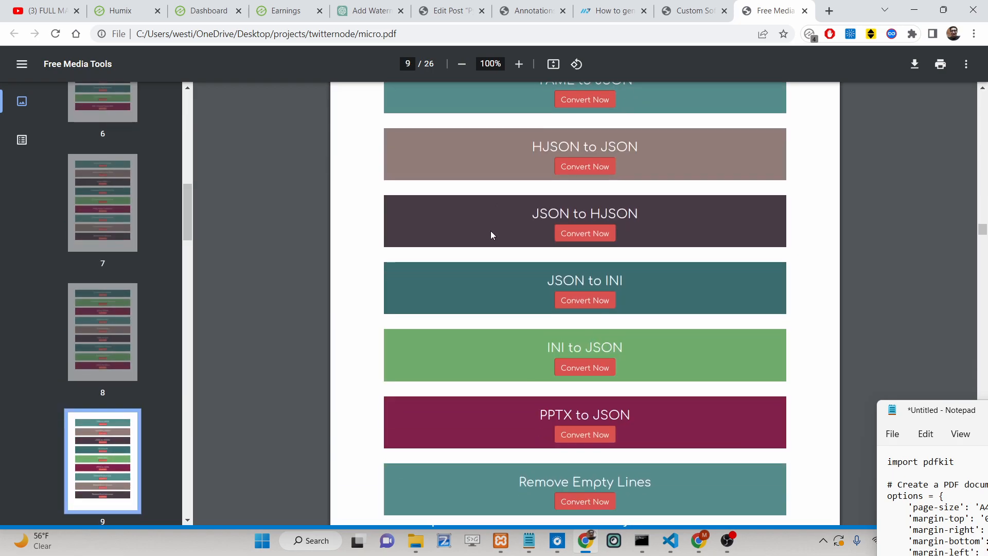
scroll("down", 3)
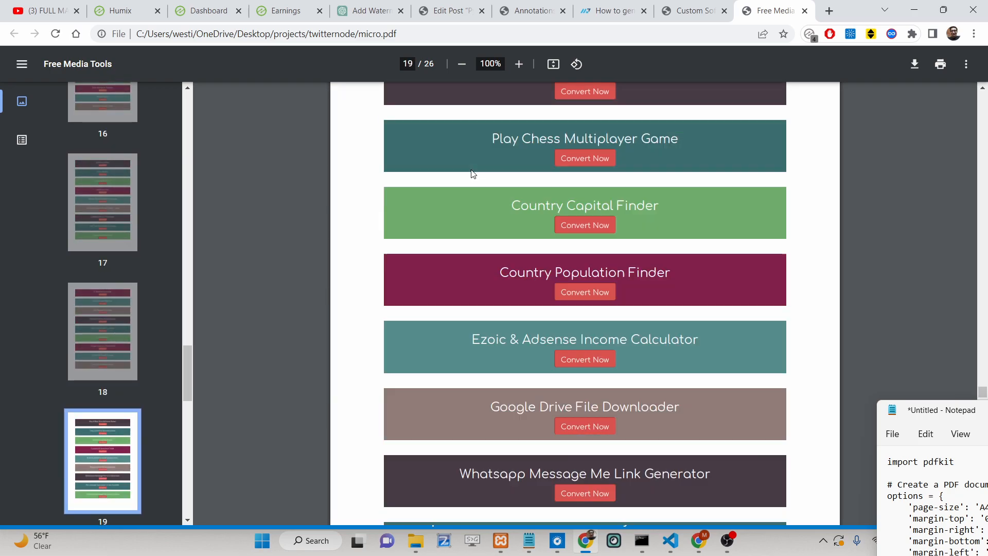
scroll("down", 3)
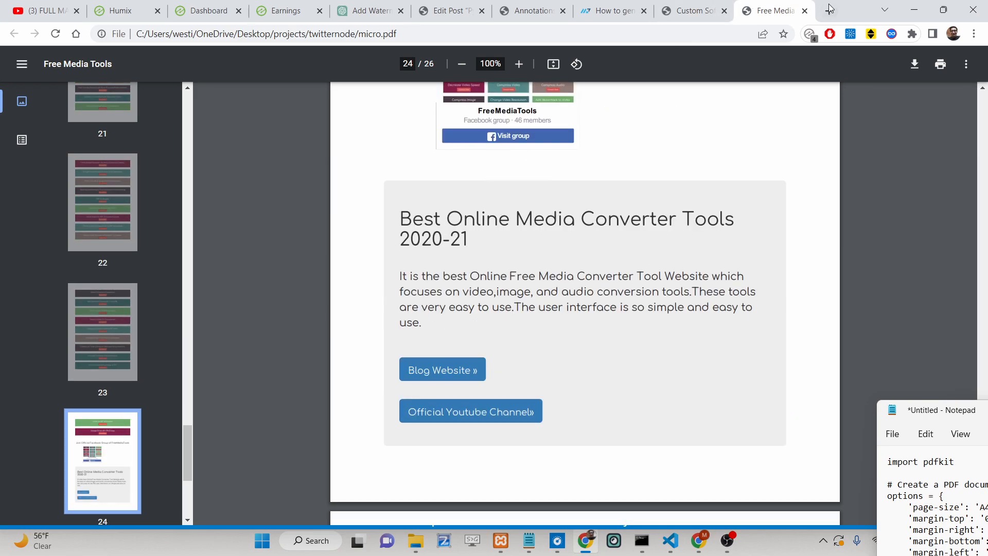
Step: View the live freemediatools.com site, compare with the PDF tab, then show the Edit Post draft
left_click(828, 10)
type("freemediatools.com")
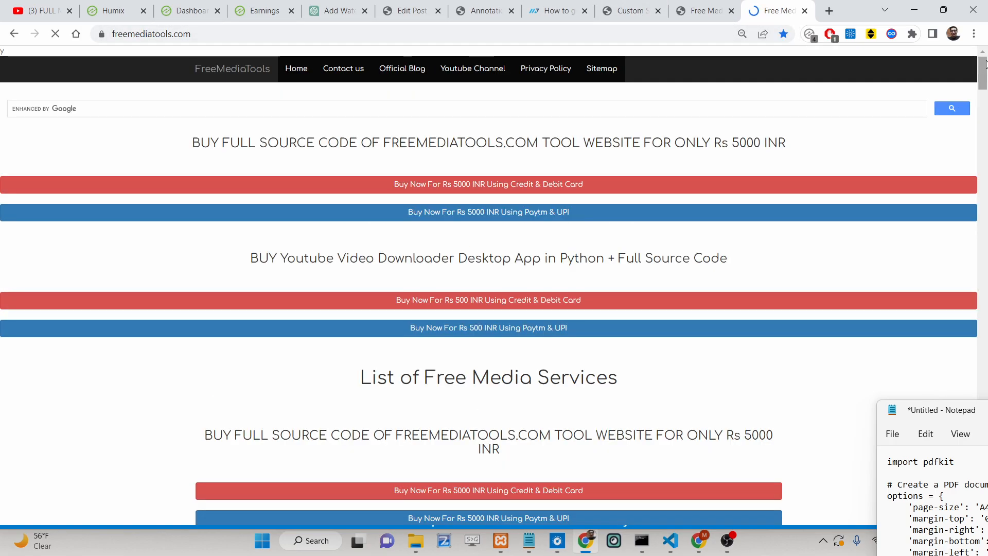
scroll("down", 3)
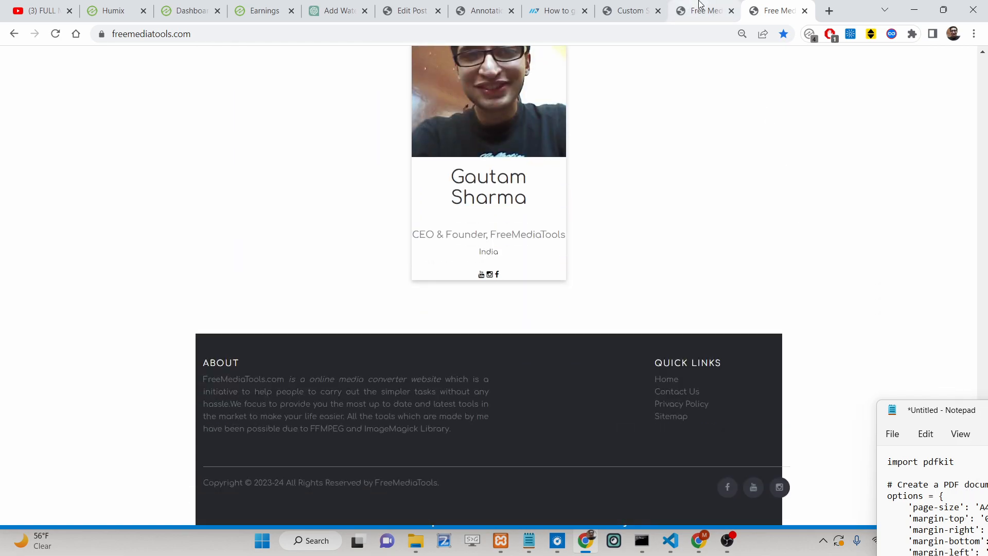
left_click(704, 11)
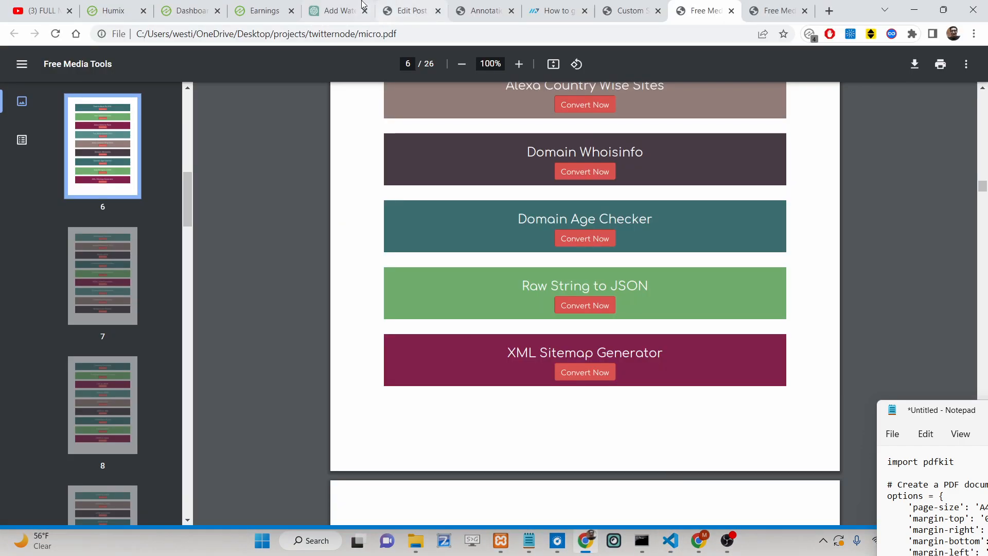
mouse_move(411, 10)
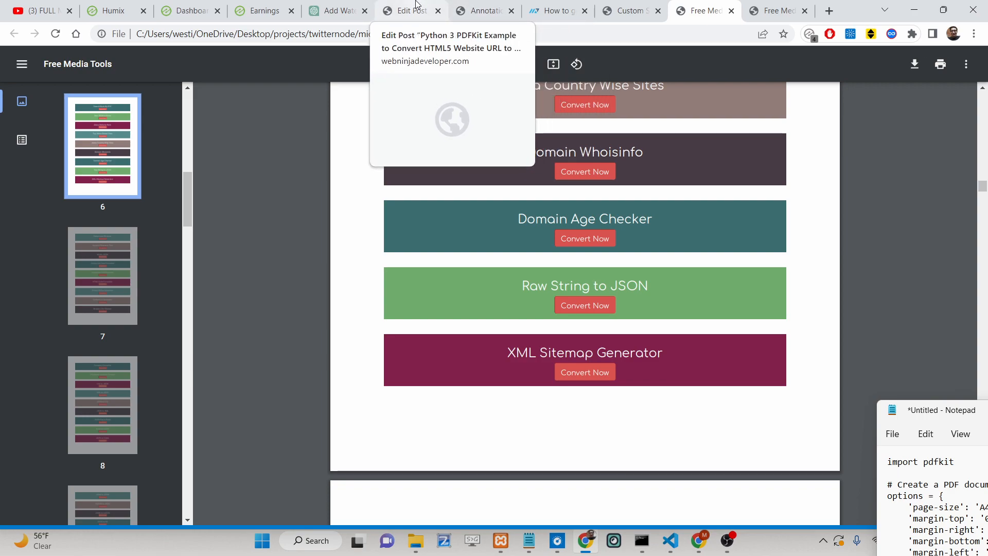
left_click(407, 10)
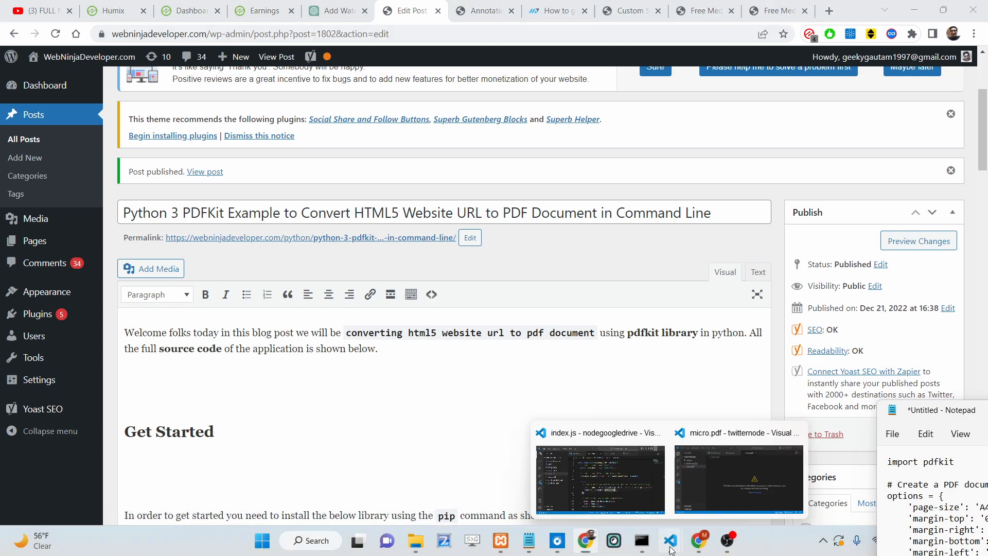
Step: Bring up cmd at the project folder and enter pip install pdfkit
left_click(737, 478)
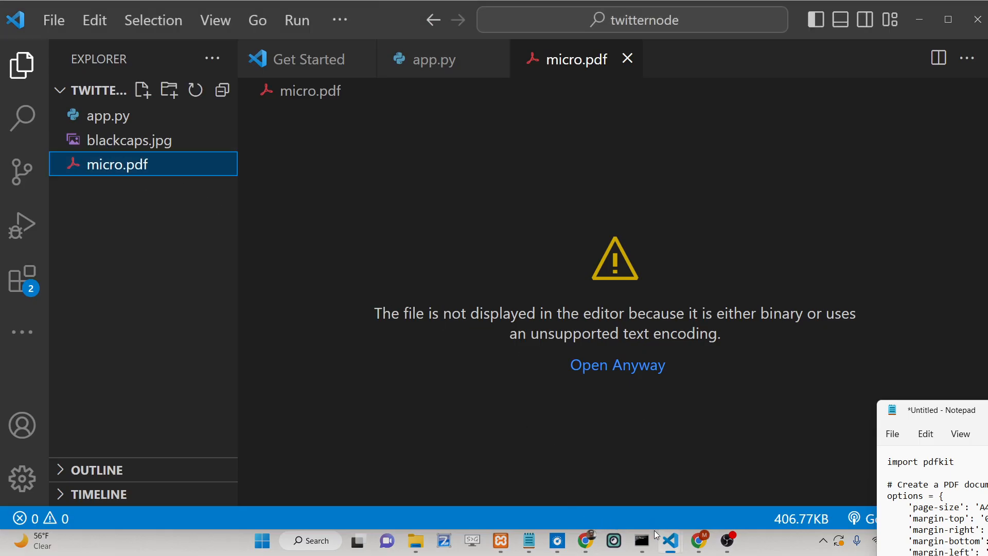
left_click(640, 540)
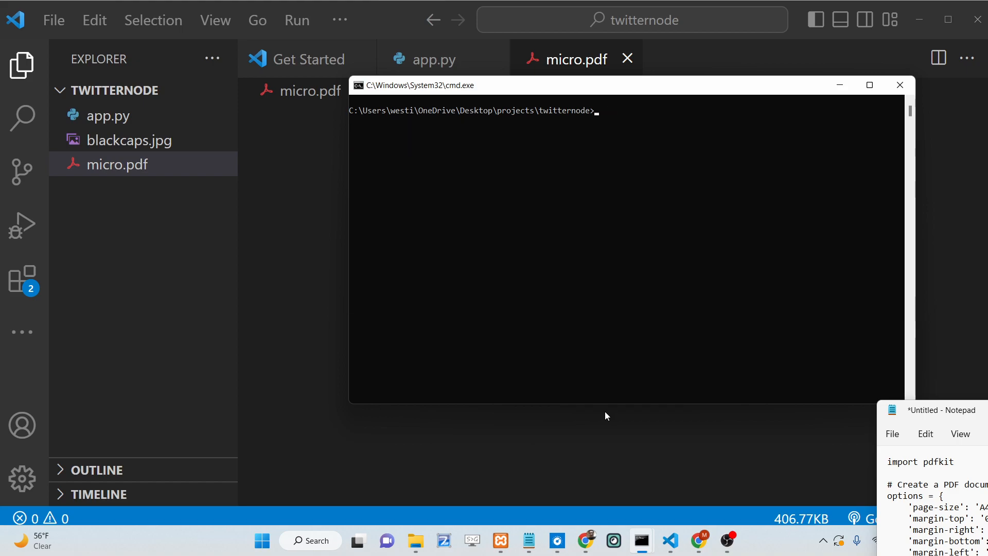
type("pip inst")
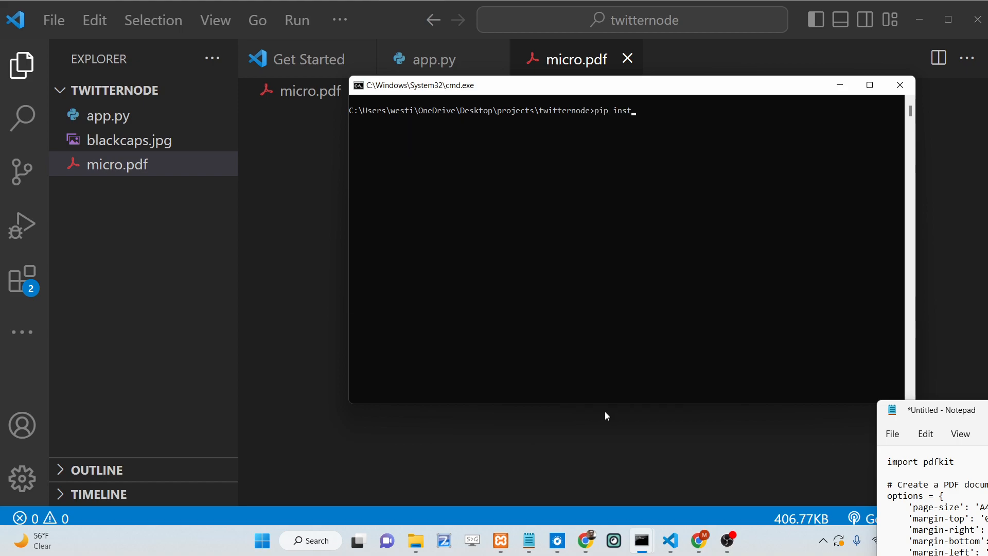
type("all pdf")
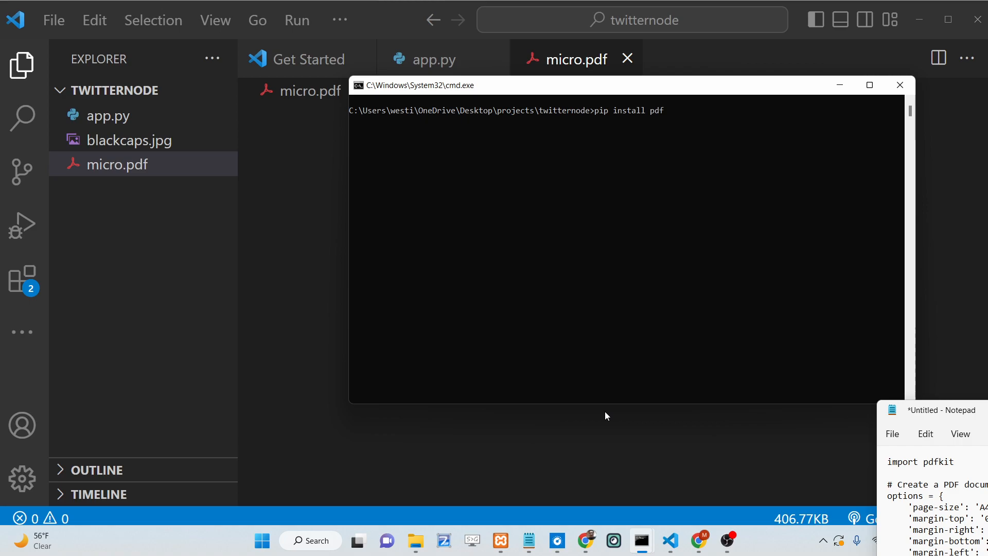
type("kit")
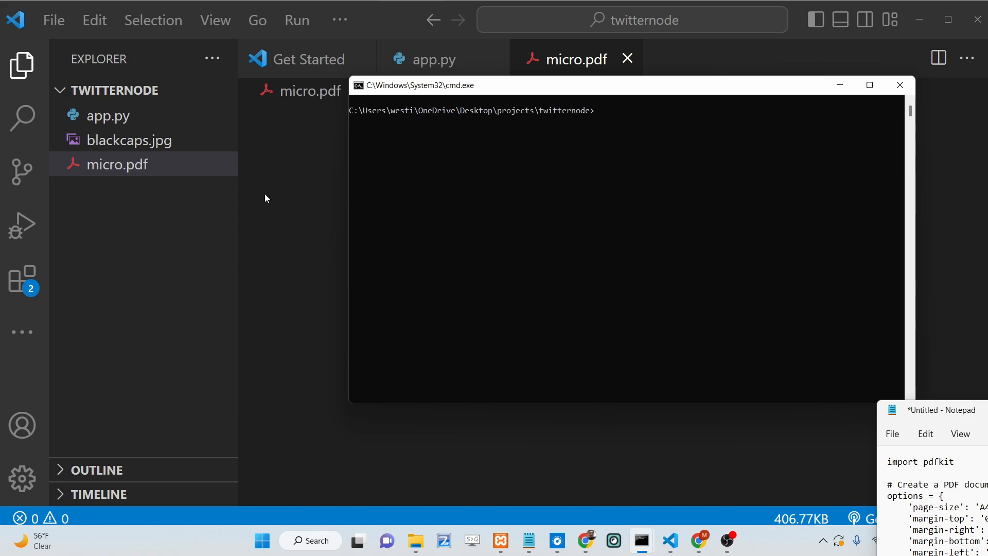
Step: Begin app.py with import pdfkit and an options dict setting 'page-size':'A4'
left_click(107, 115)
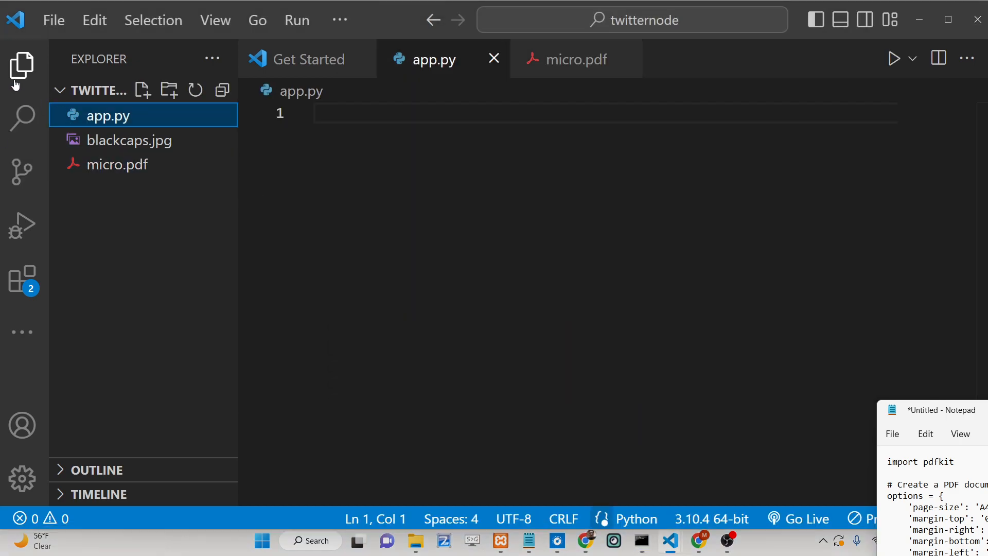
left_click(22, 65)
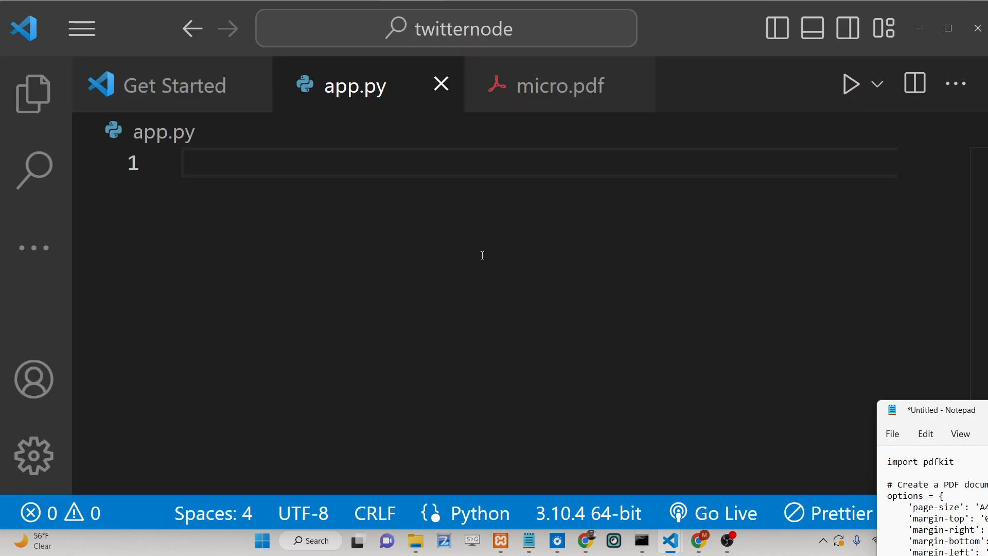
type("import")
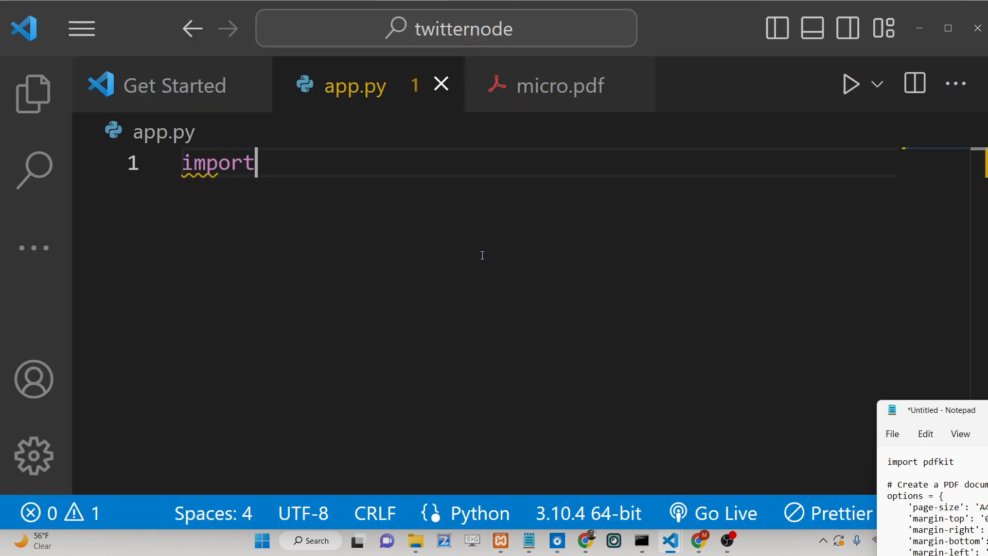
type("pdfkit")
type("options =")
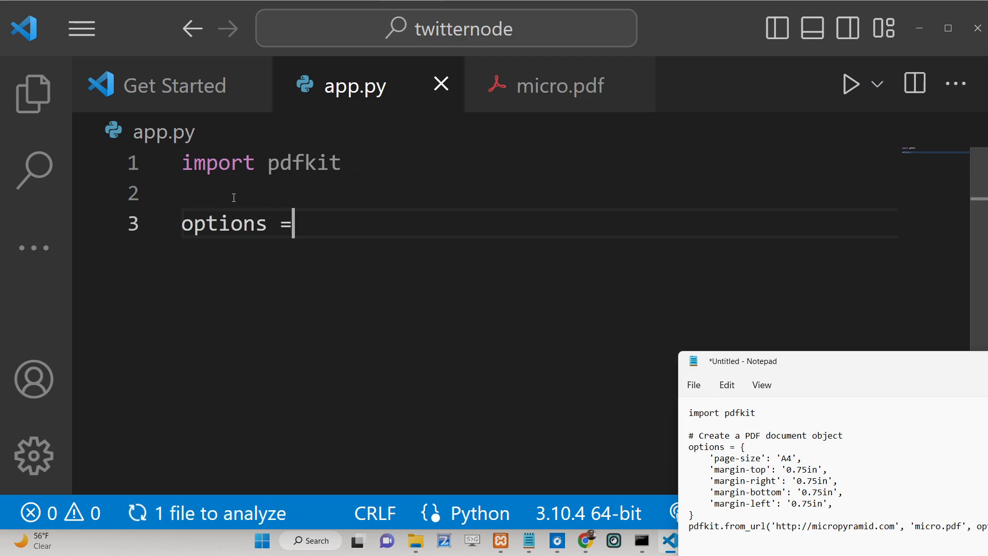
type("{")
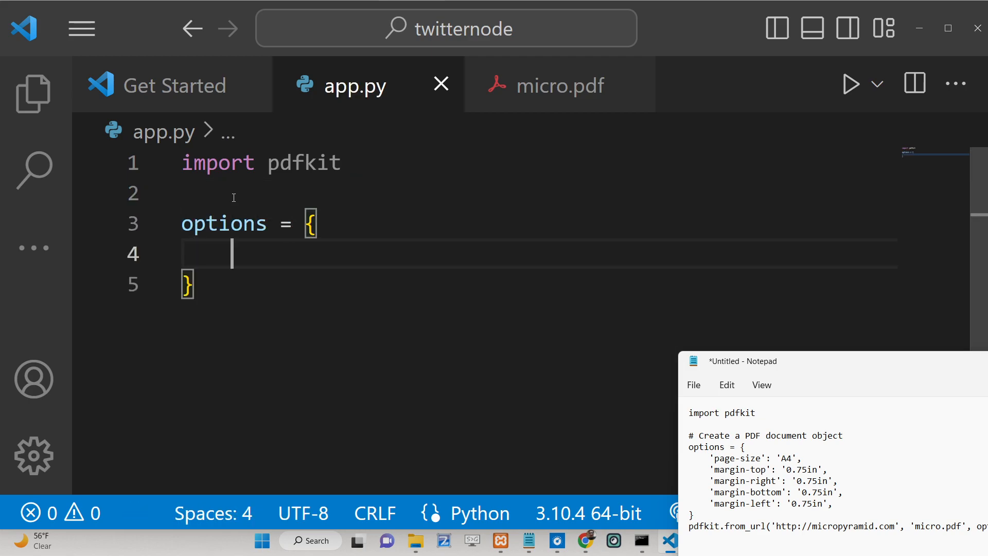
type("'page'")
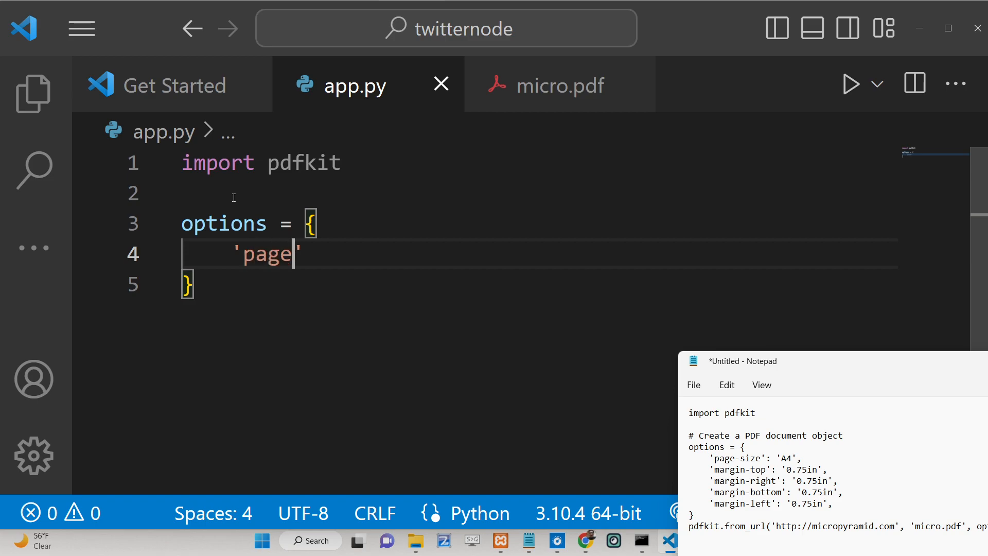
type("-size")
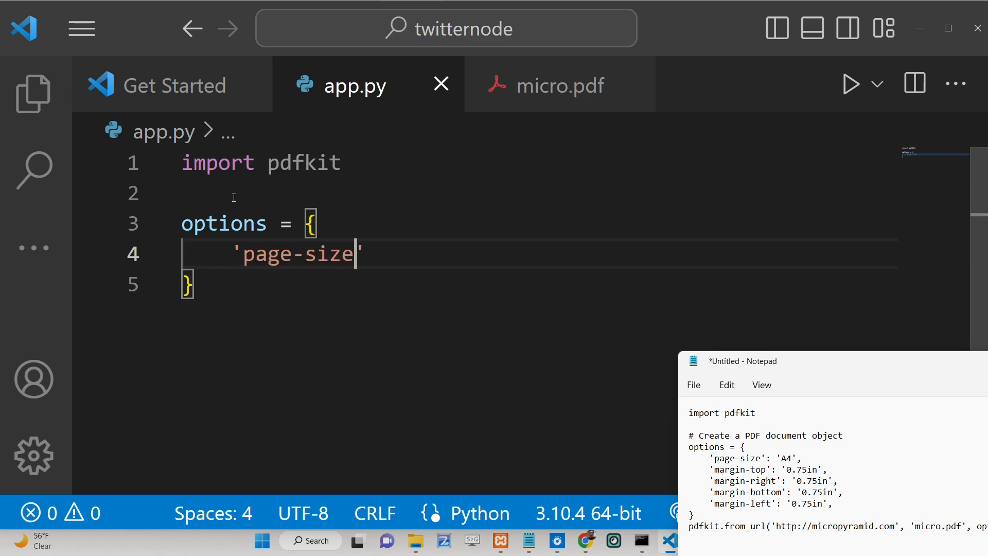
type(":")
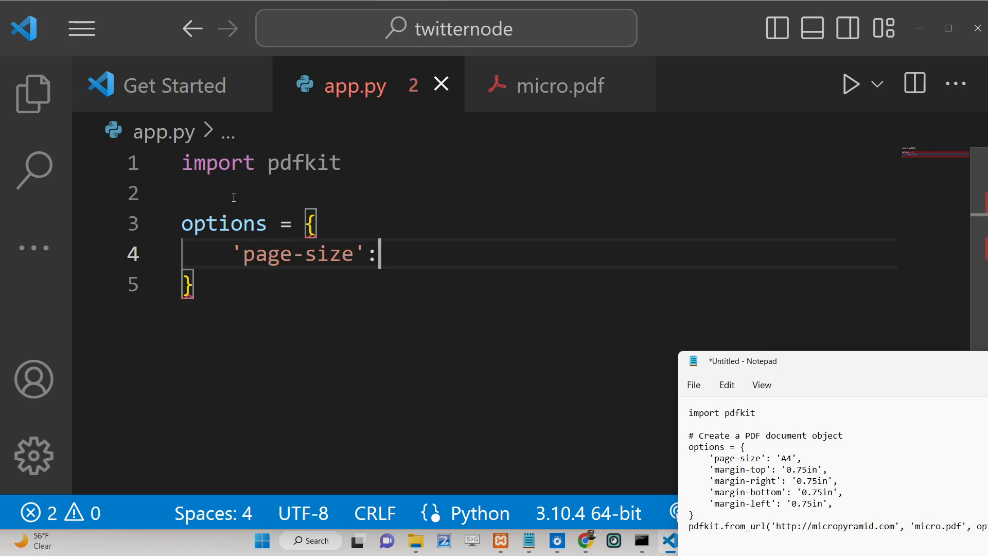
type("'A4',")
type("'m")
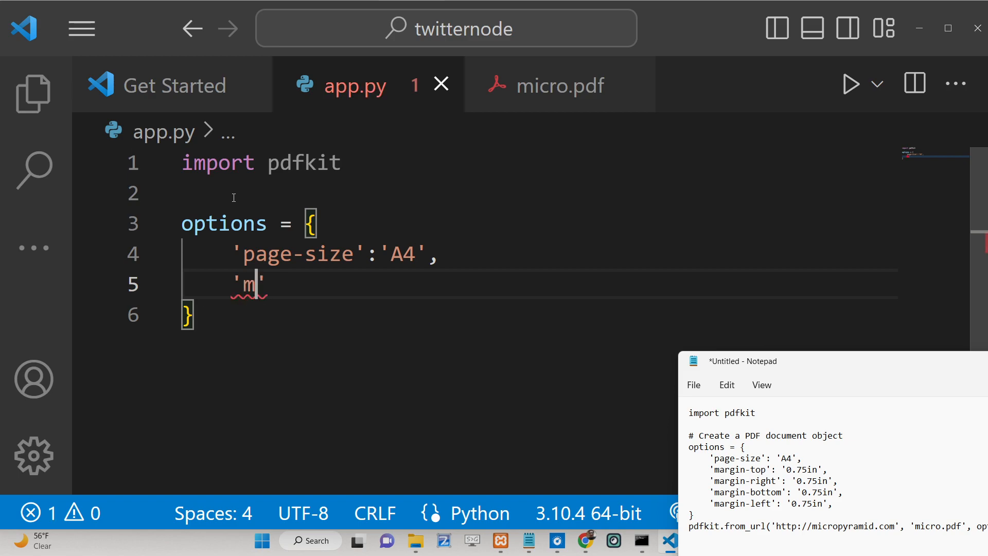
Step: Add margin-top and margin-right options of '0.75in'
type("argin-top")
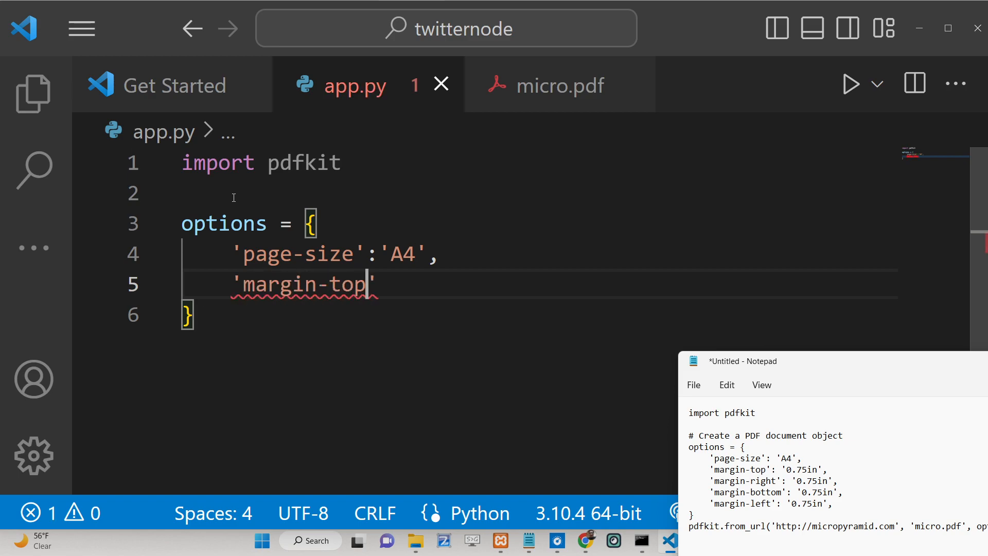
type(":")
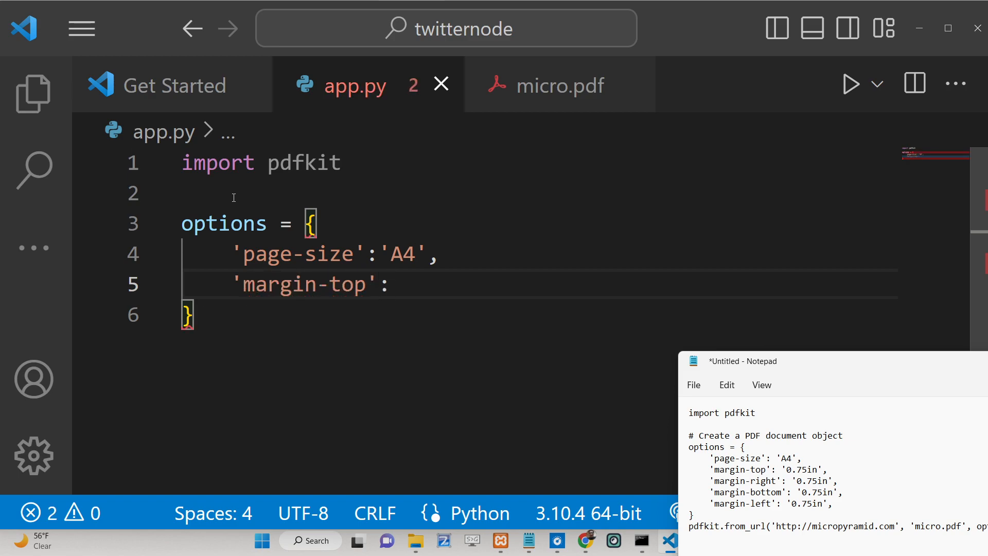
type("0/'")
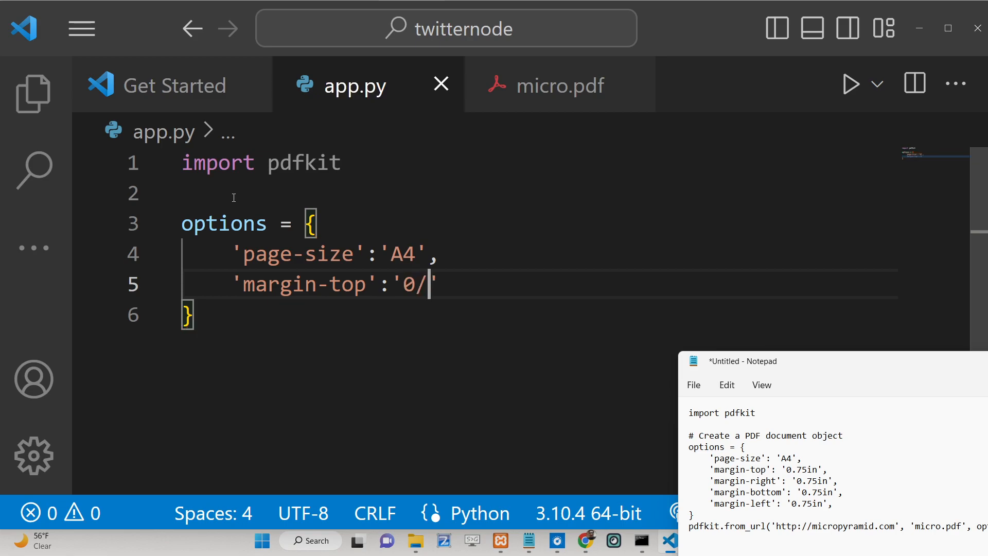
key("Backspace")
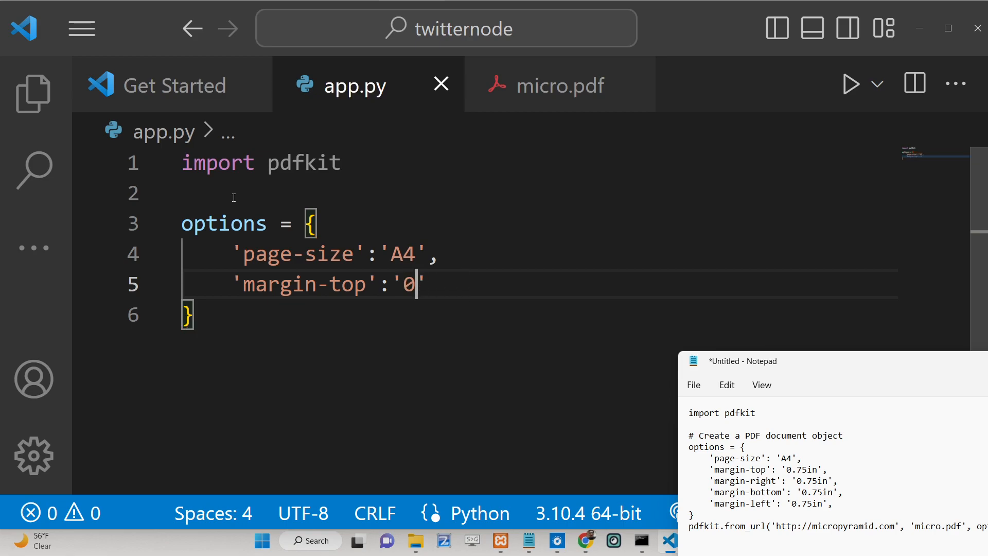
type(".75")
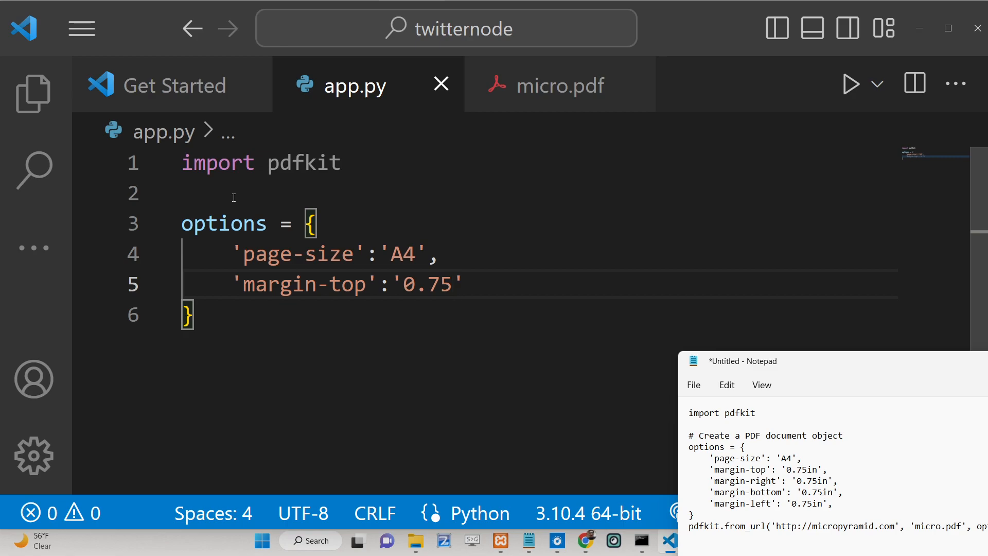
type("in")
type("'")
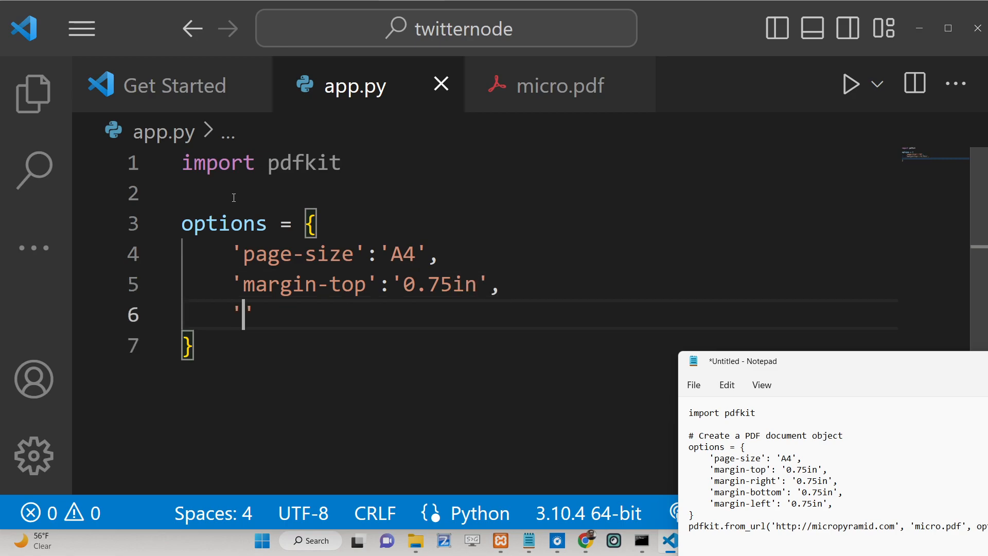
type("mar")
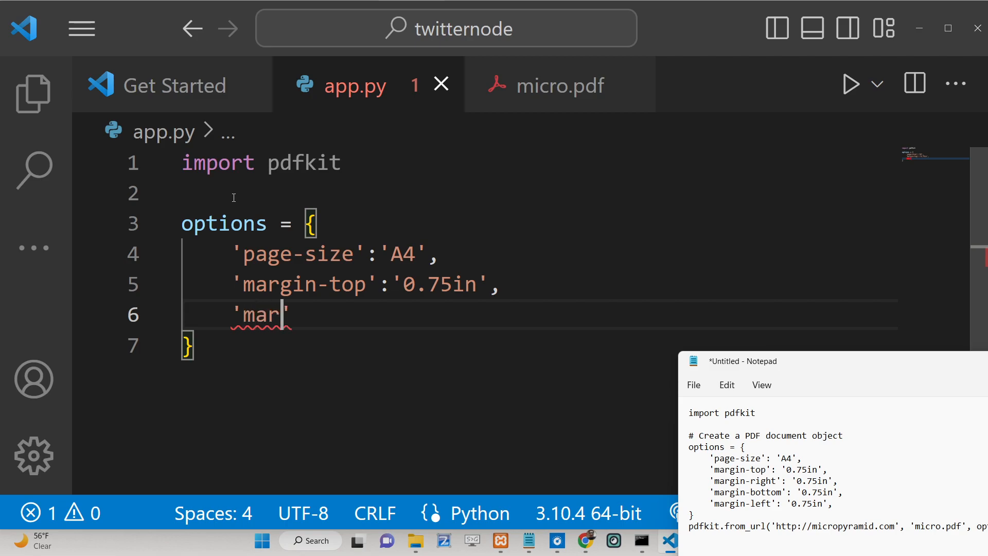
type("gin-ri")
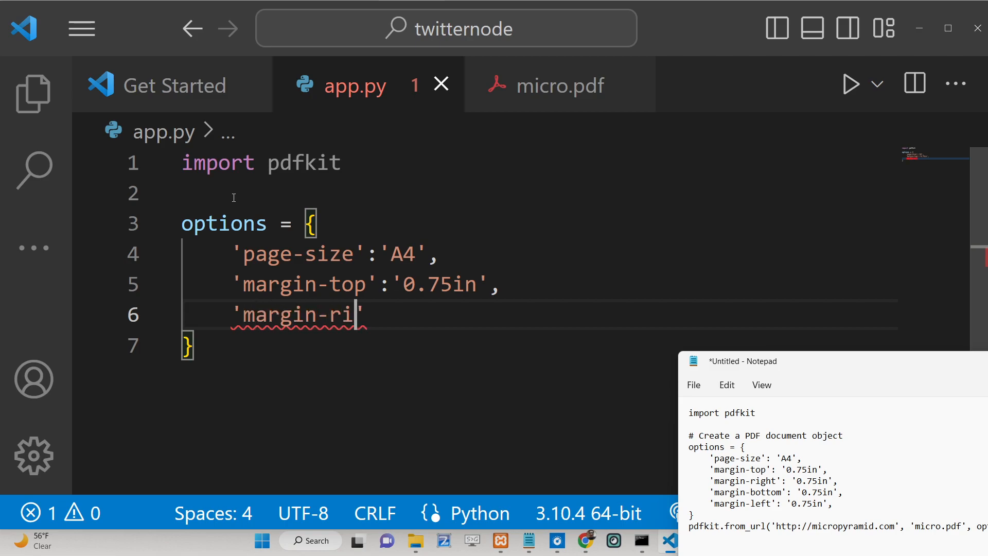
type("ght':''")
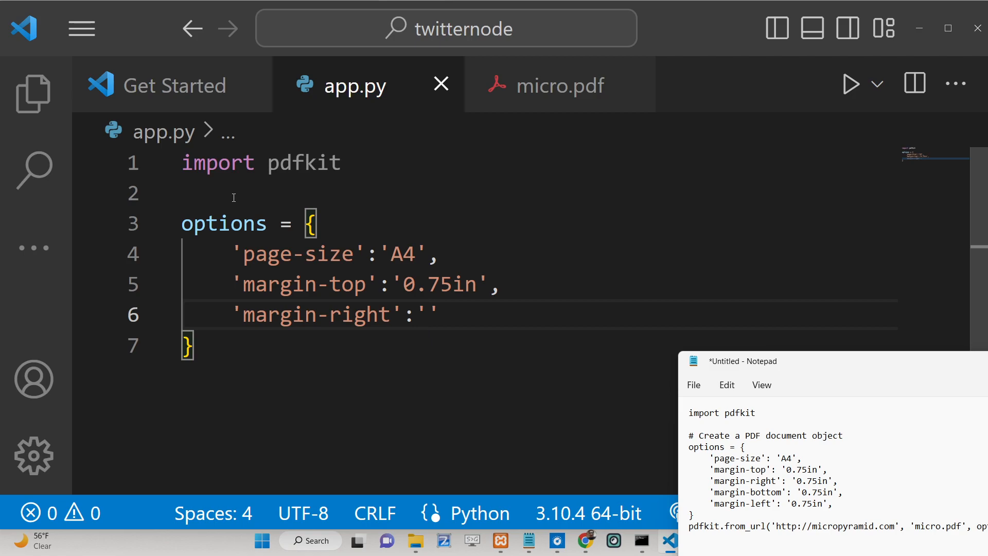
type("0.")
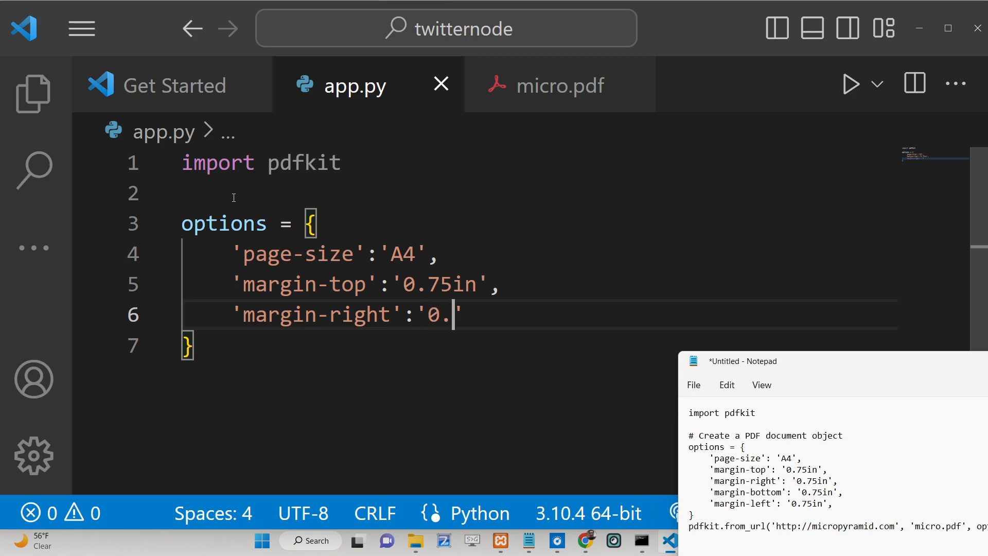
type("75")
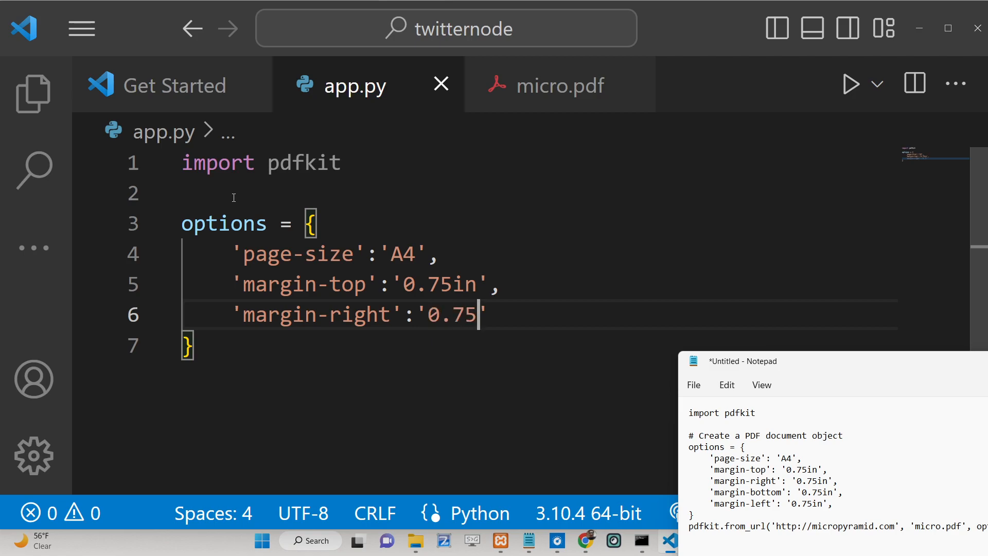
type("in")
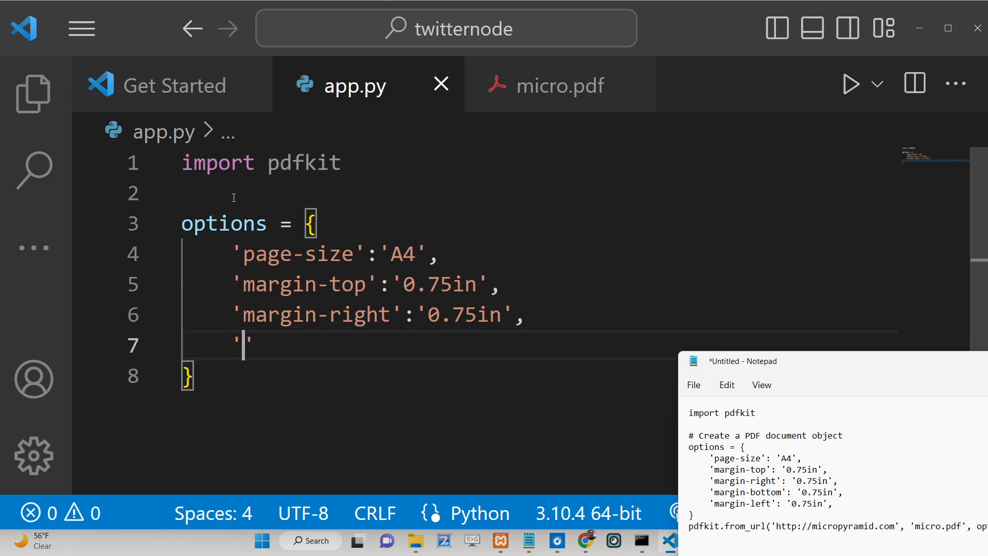
Step: Add margin-bottom '0.75in' and margin-left (typed as 0/75in) to the options
type("margin-botto")
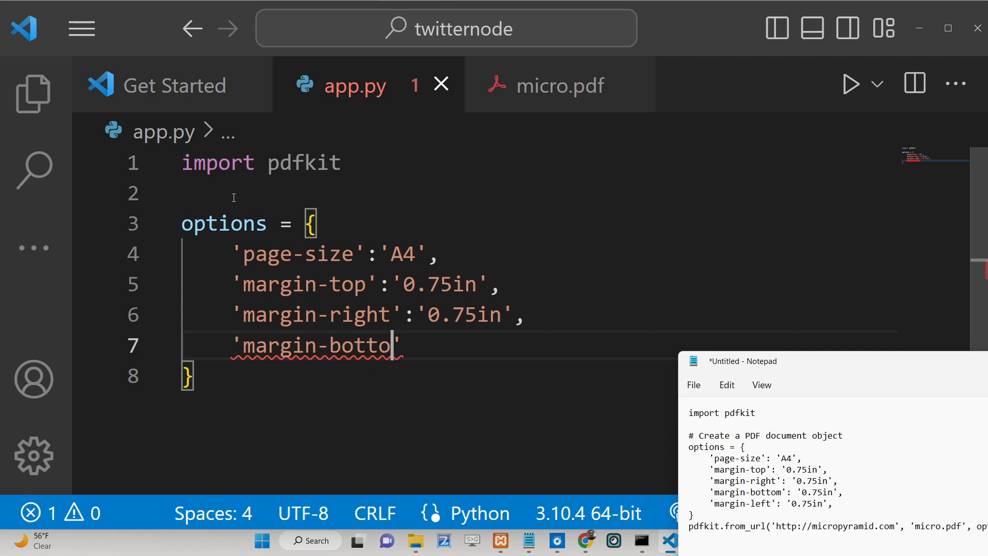
type("m':'0.")
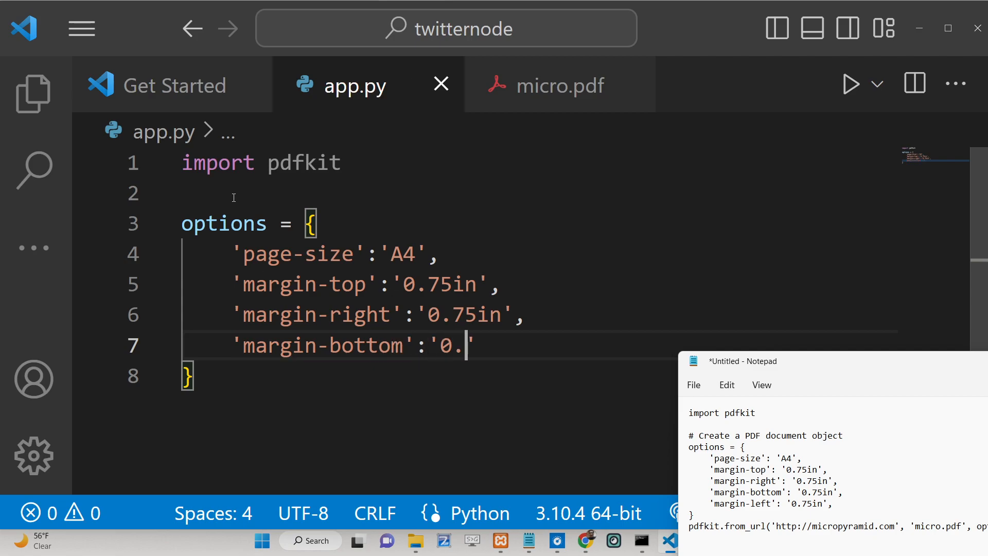
type("75in'")
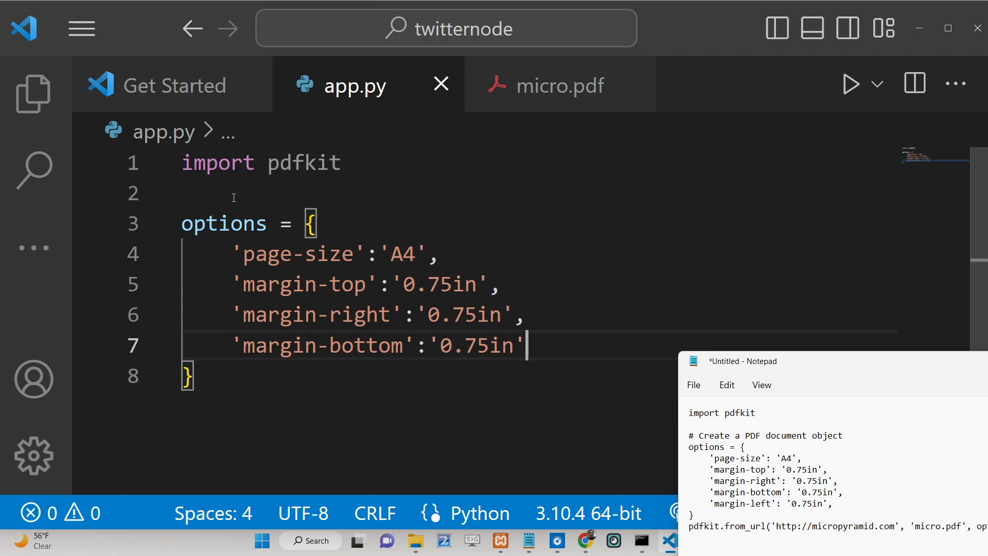
type("'m'")
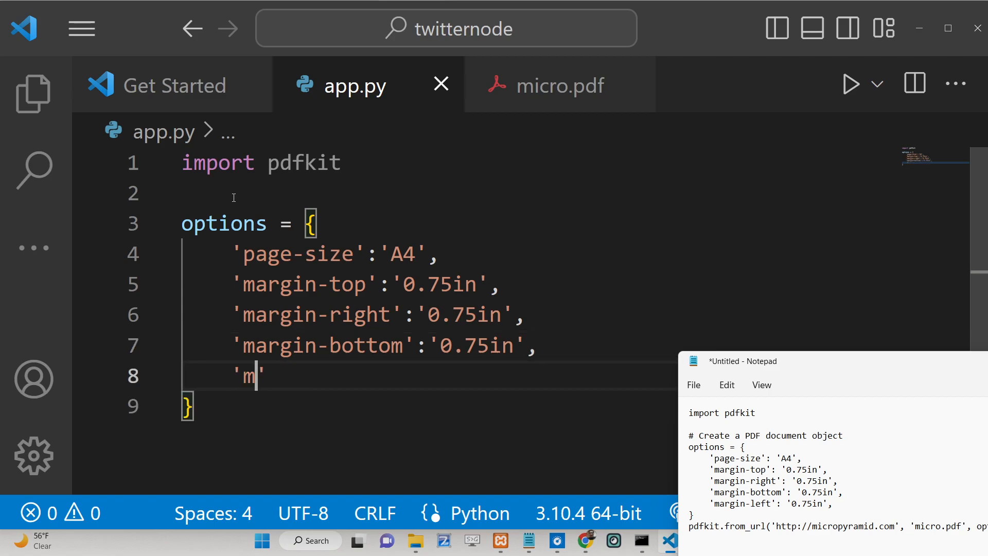
type("argin-lef")
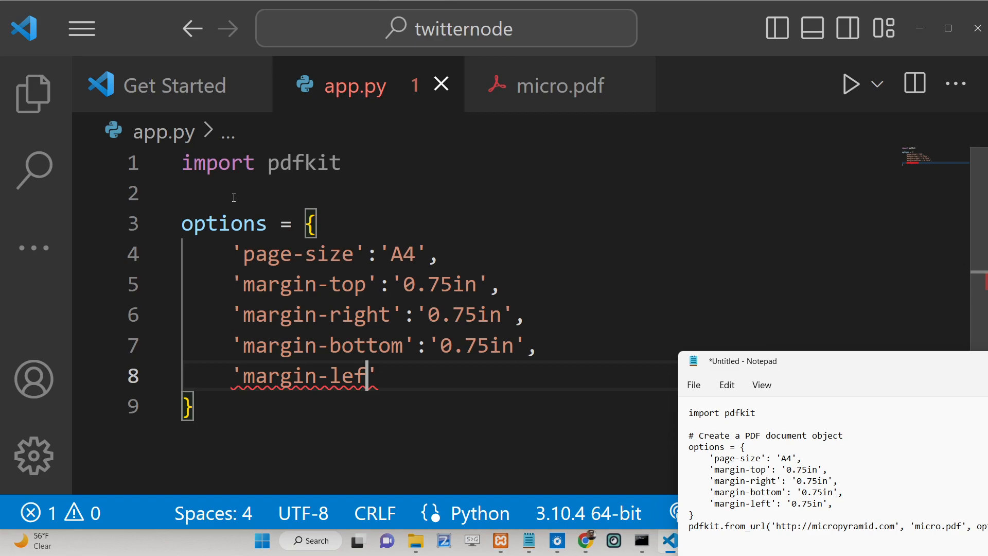
type(":'")
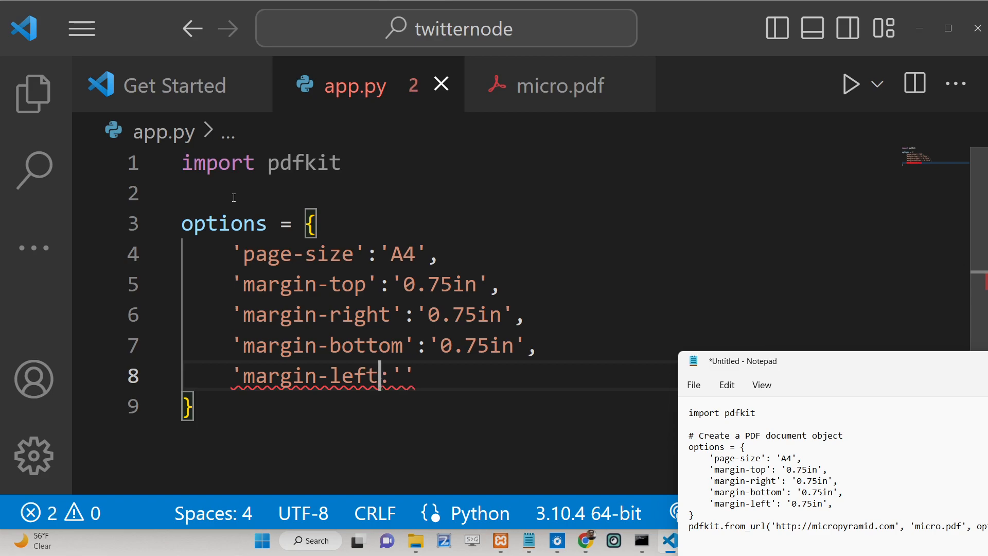
type("0")
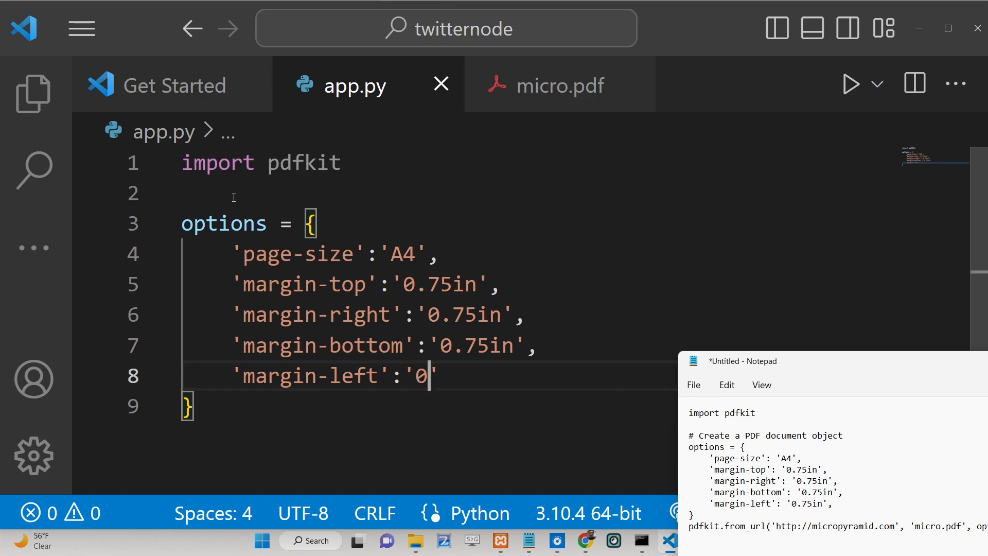
type("/75in")
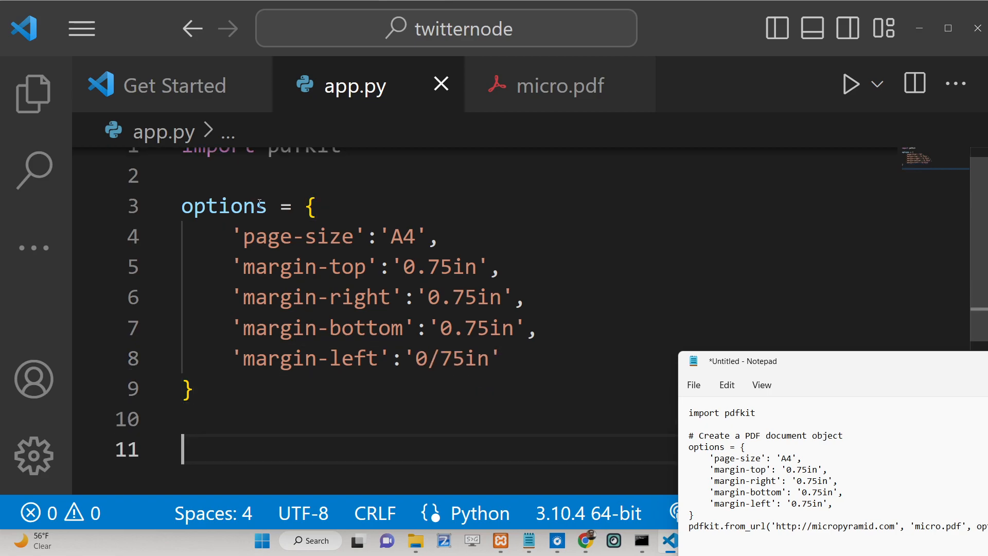
scroll("down", 3)
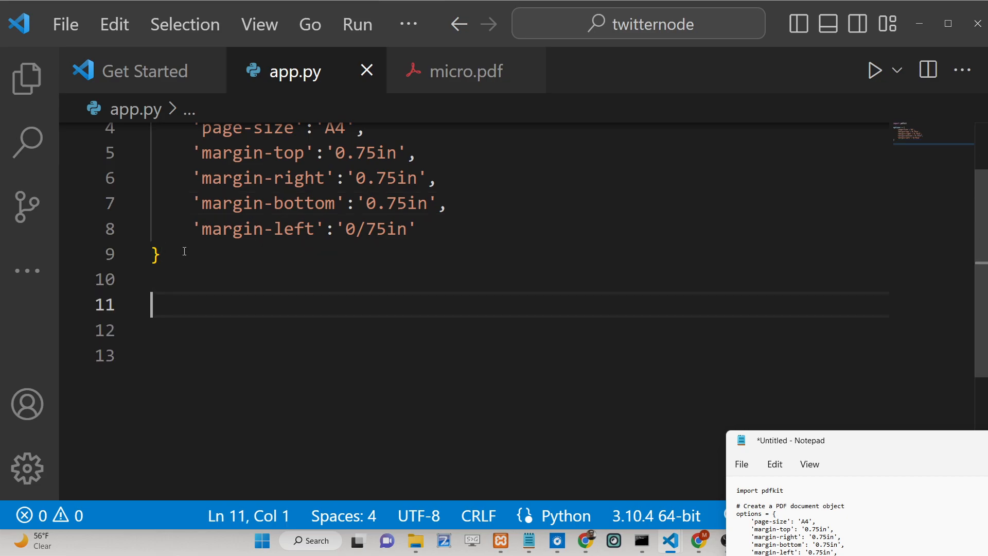
type("pdfkit.from_url(")
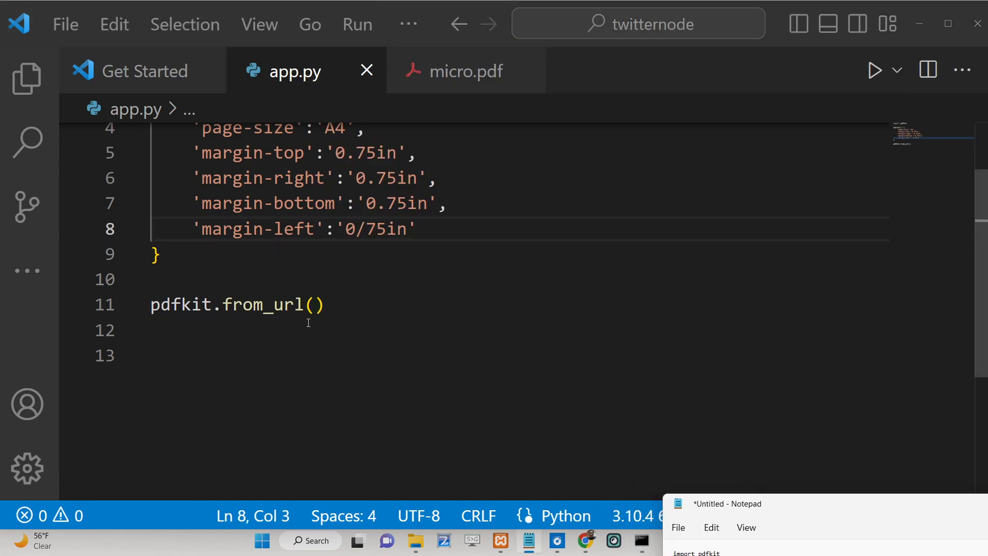
type("\"h")
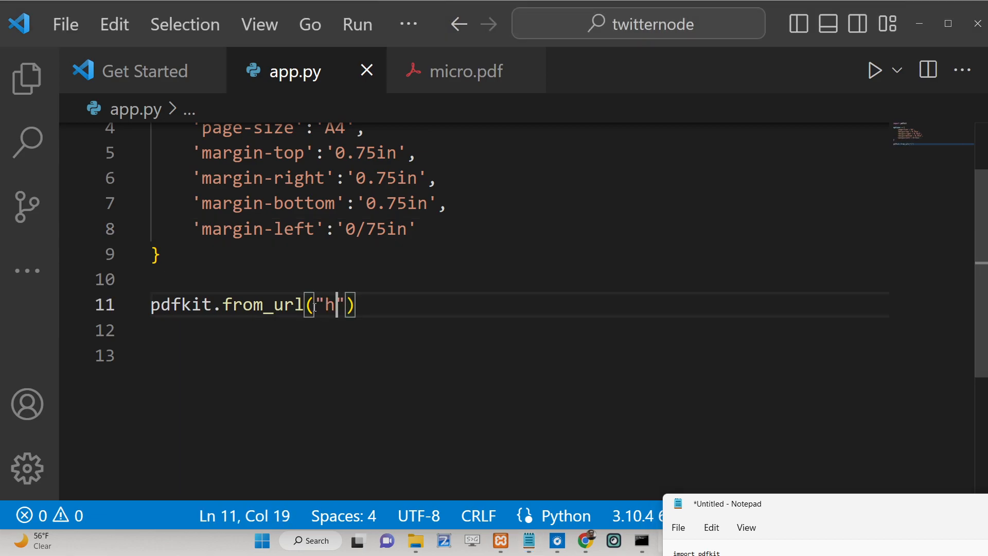
type("ttps://f")
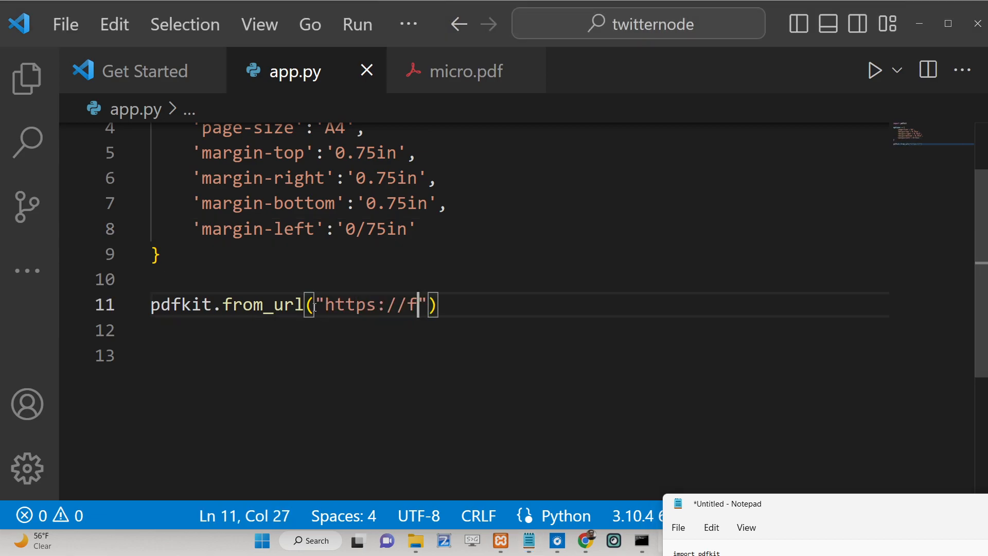
type("acebook.com")
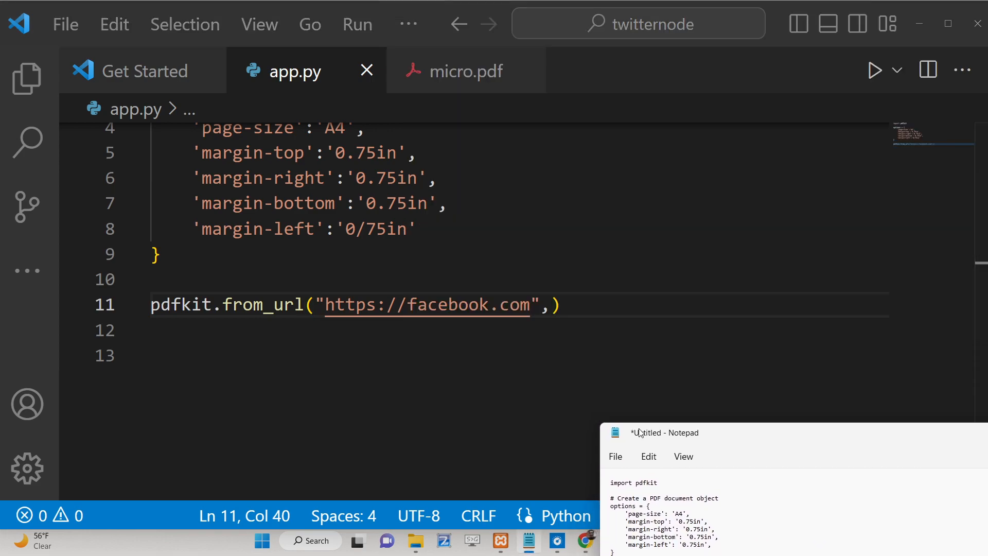
type("\"\"")
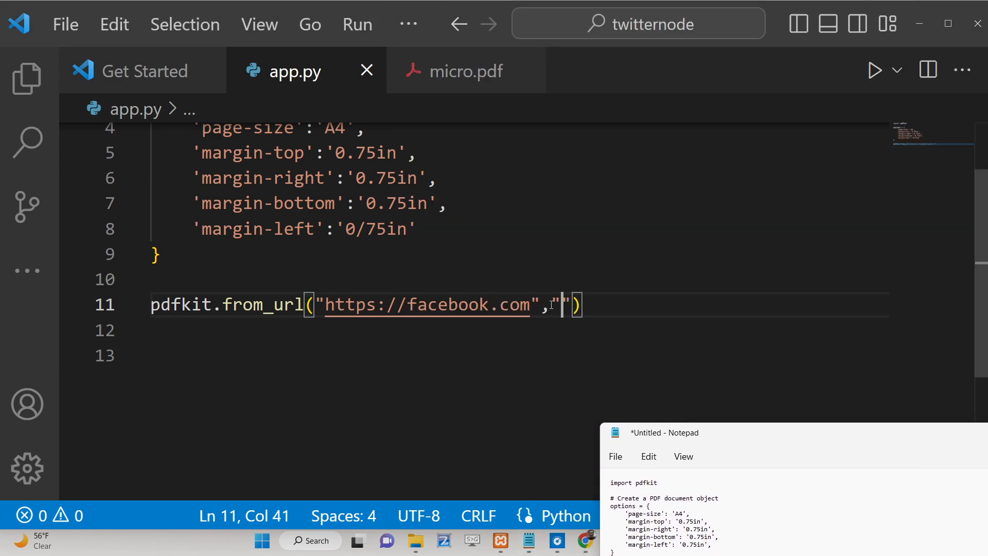
type("facebook.pdf")
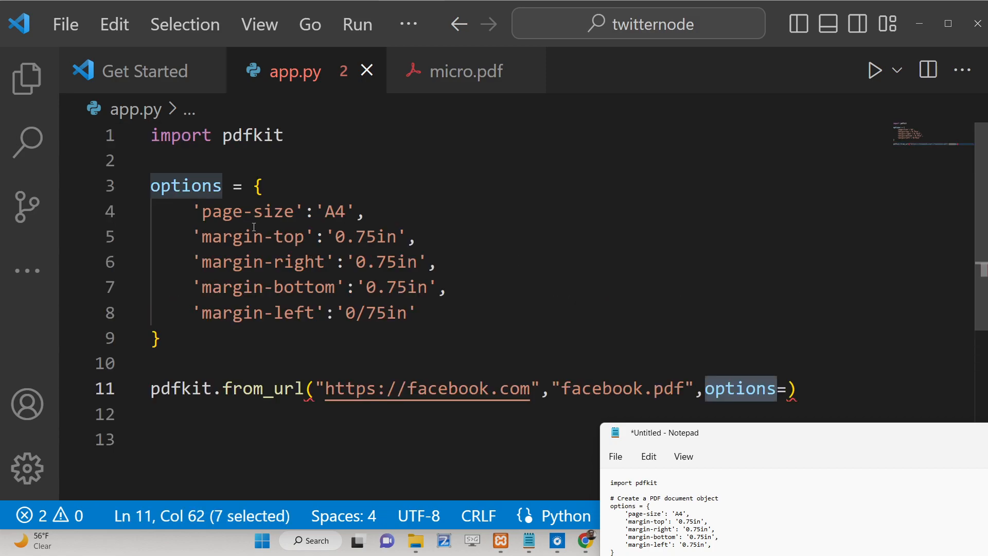
scroll("down", 3)
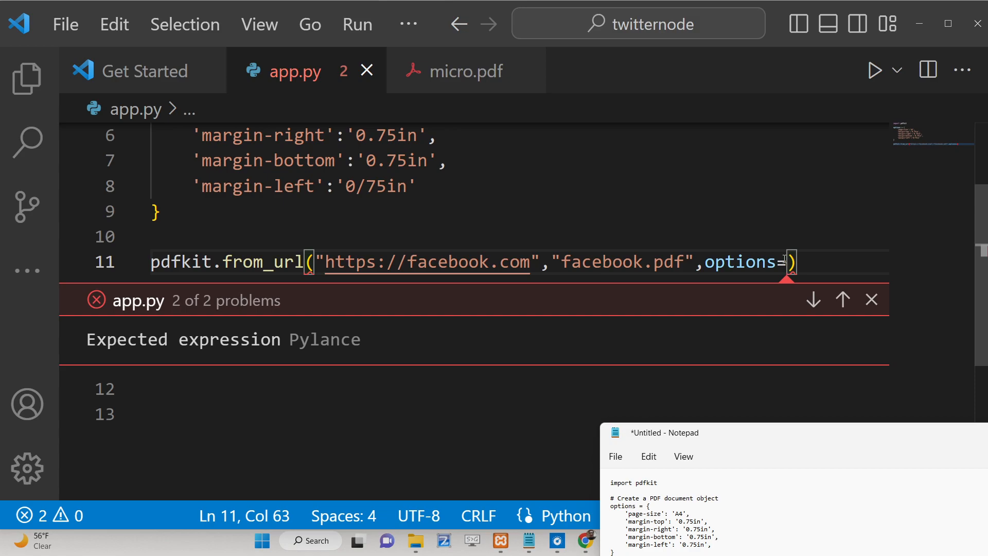
type("options")
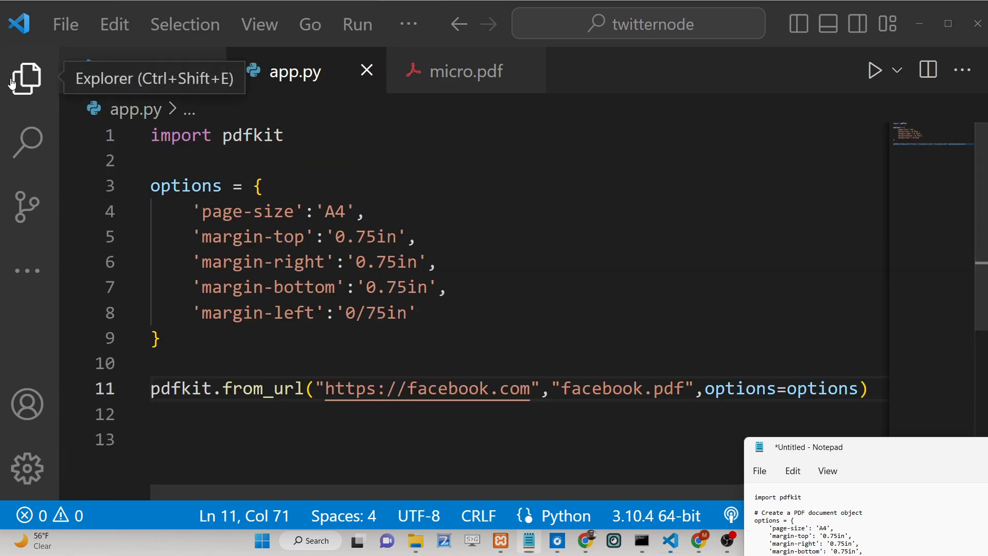
Step: Run python app.py in cmd, read the invalid --margin-left error, and put cmd away
left_click(26, 78)
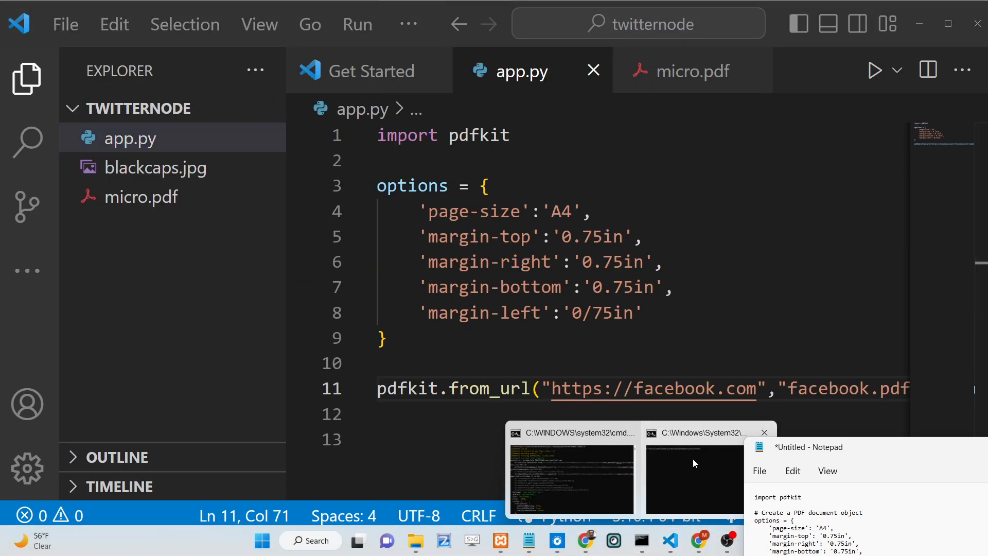
left_click(693, 476)
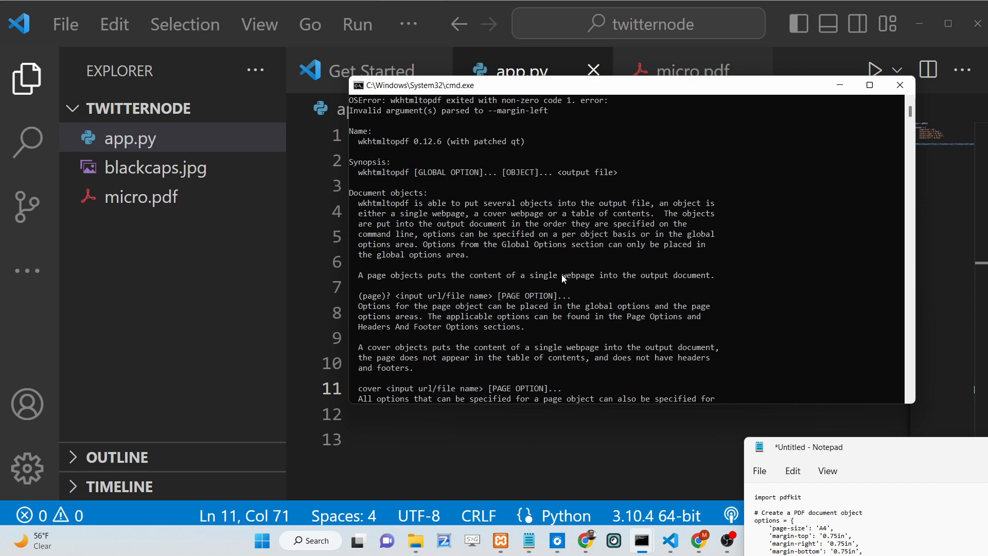
scroll("down", 3)
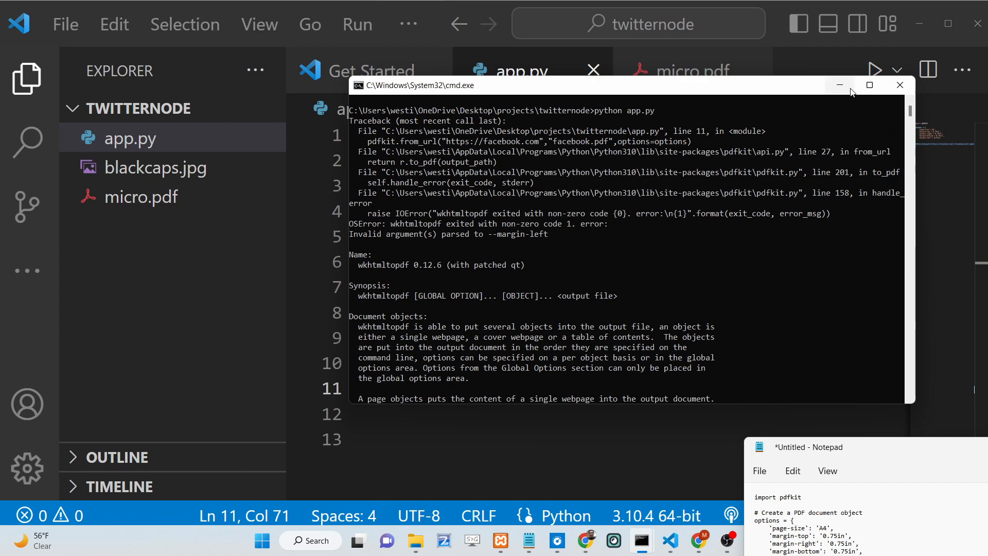
left_click(899, 85)
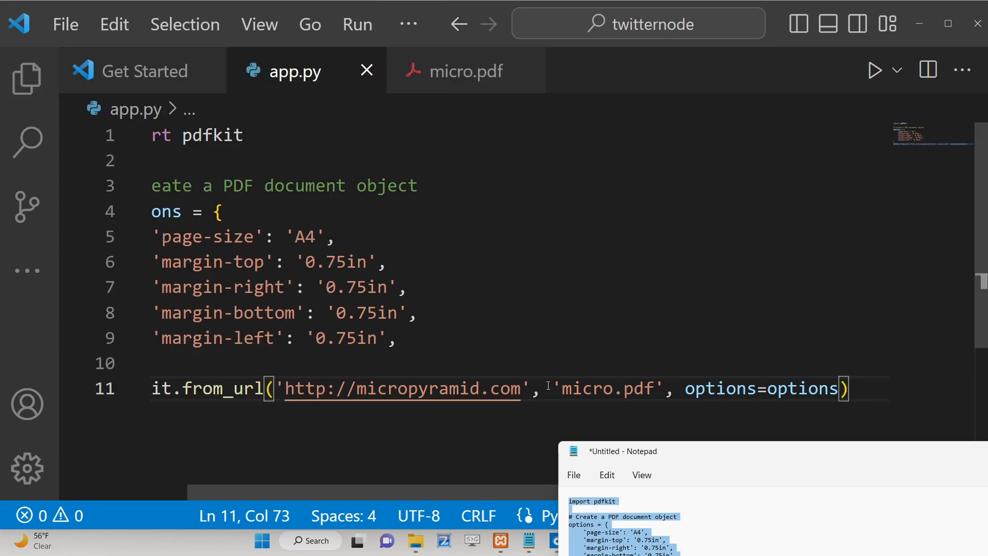
Step: Replace the micropyramid address with facebook.com in the from_url call
double_click(440, 388)
type("facebook")
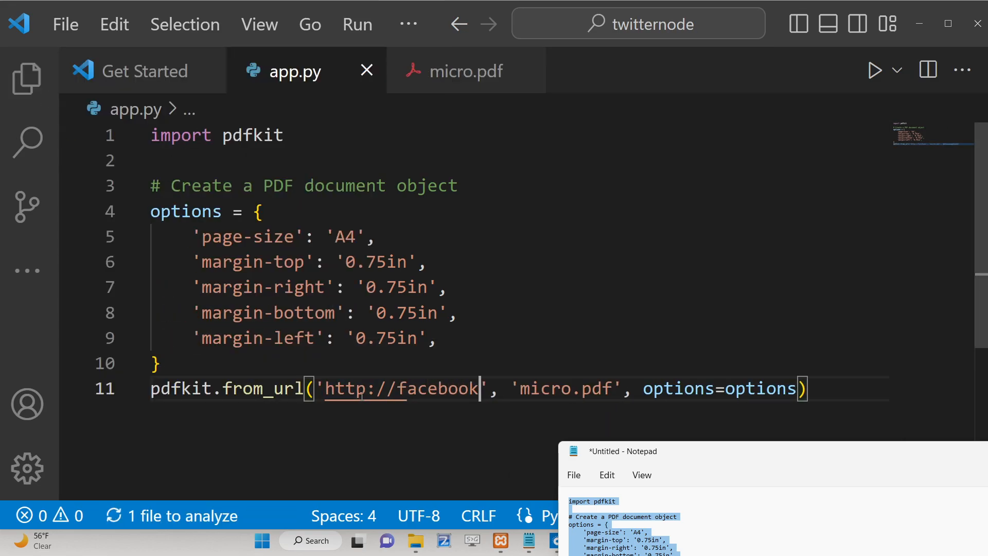
type(".com")
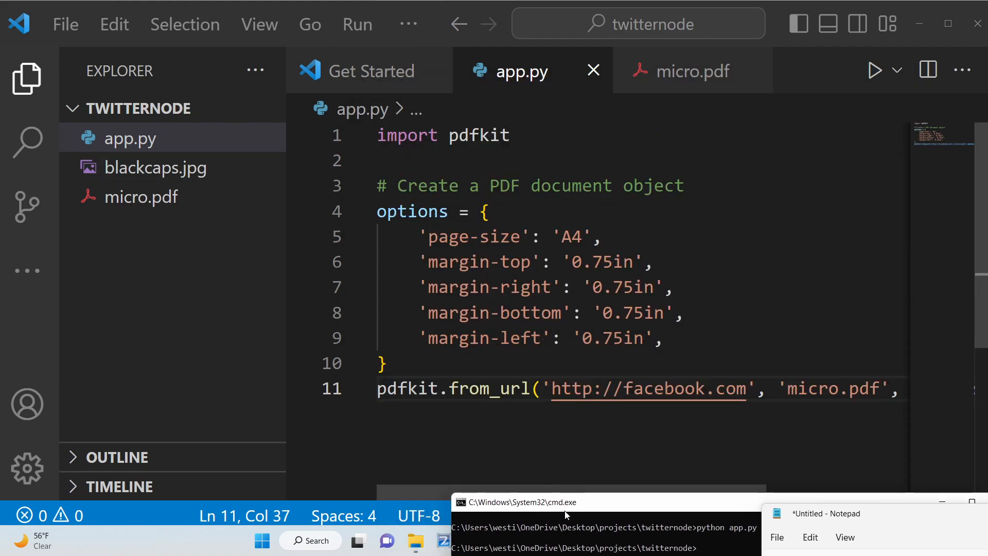
Step: View micro.pdf showing Facebook's login page in Chrome, then return to the editor
right_click(140, 196)
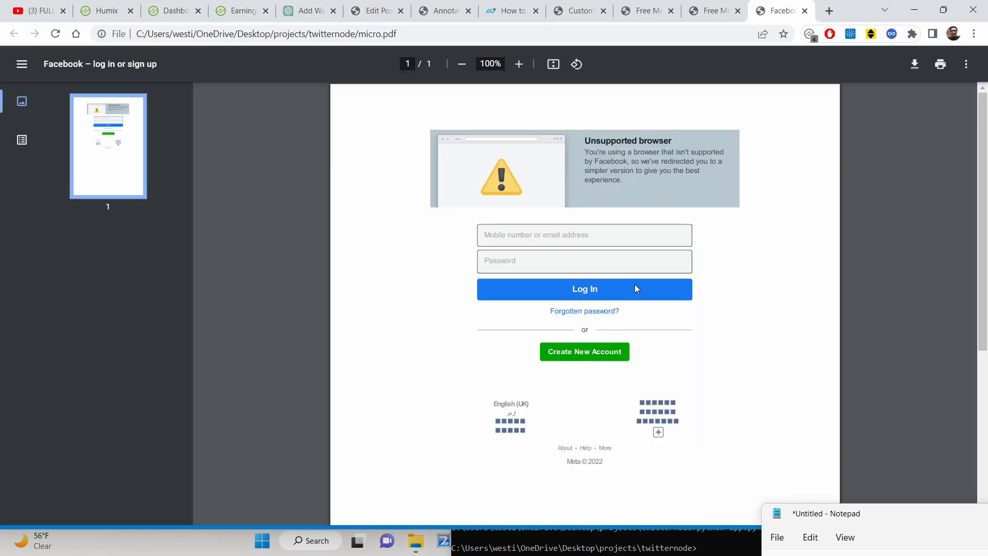
scroll("down", 3)
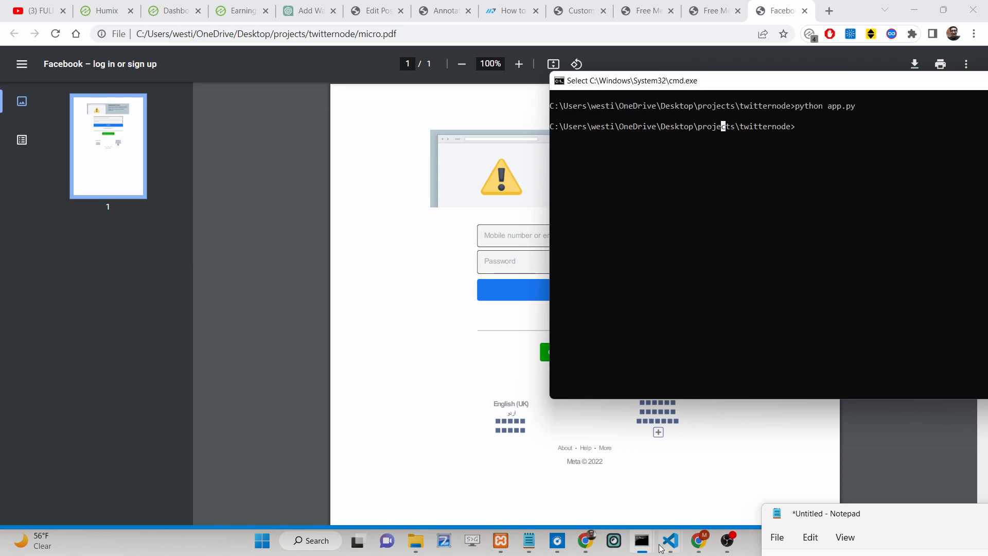
left_click(669, 541)
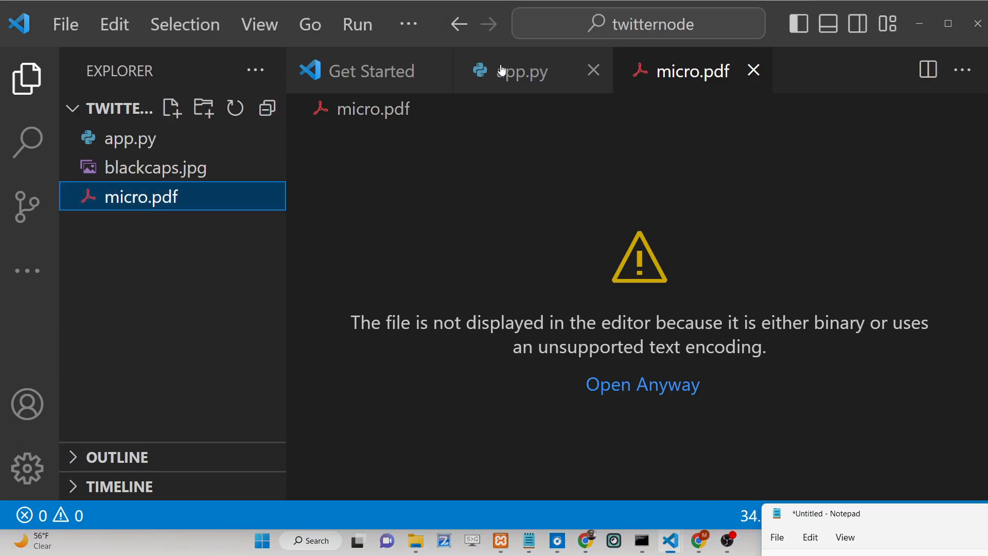
Step: Change the script to save twitter.pdf from twitter.com and run it to generate the file
left_click(521, 71)
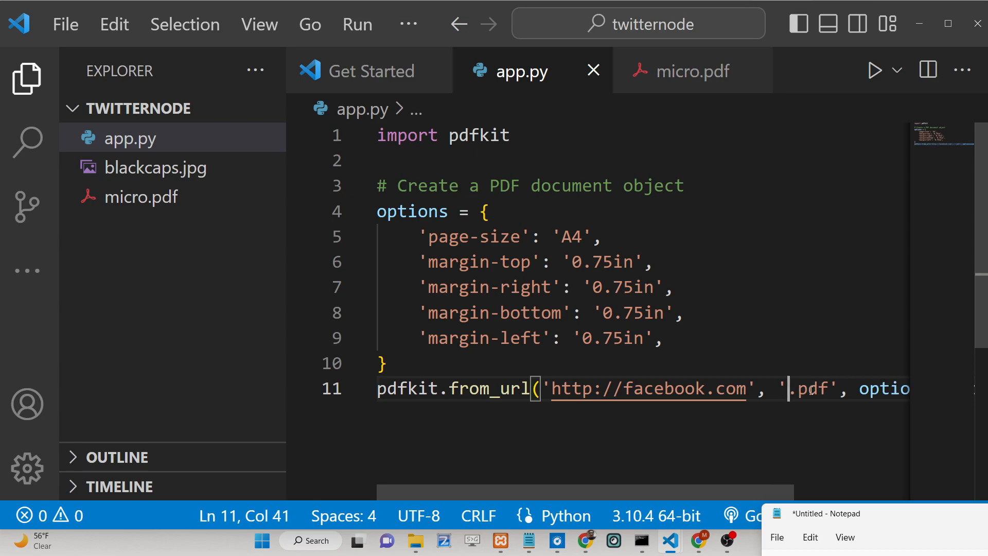
type("twitter")
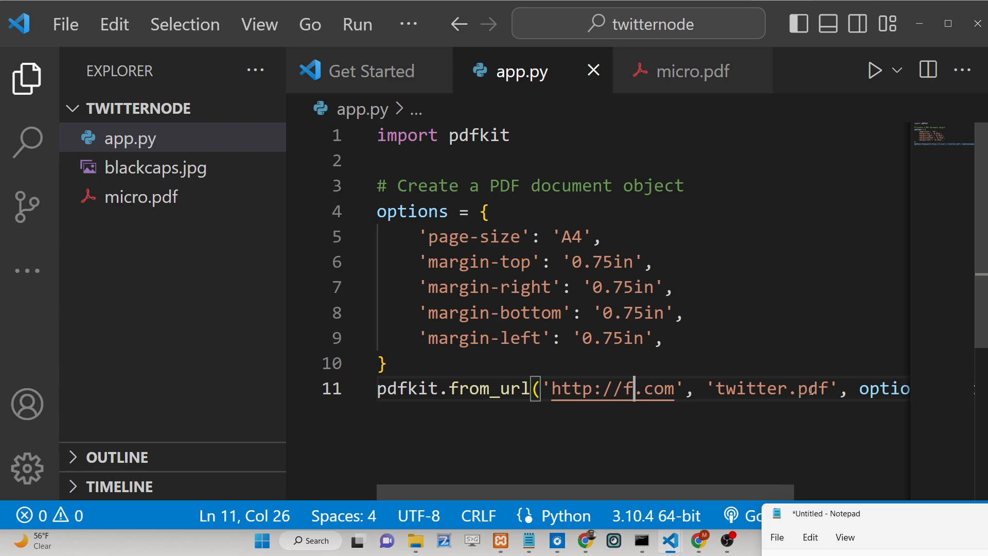
type("witter")
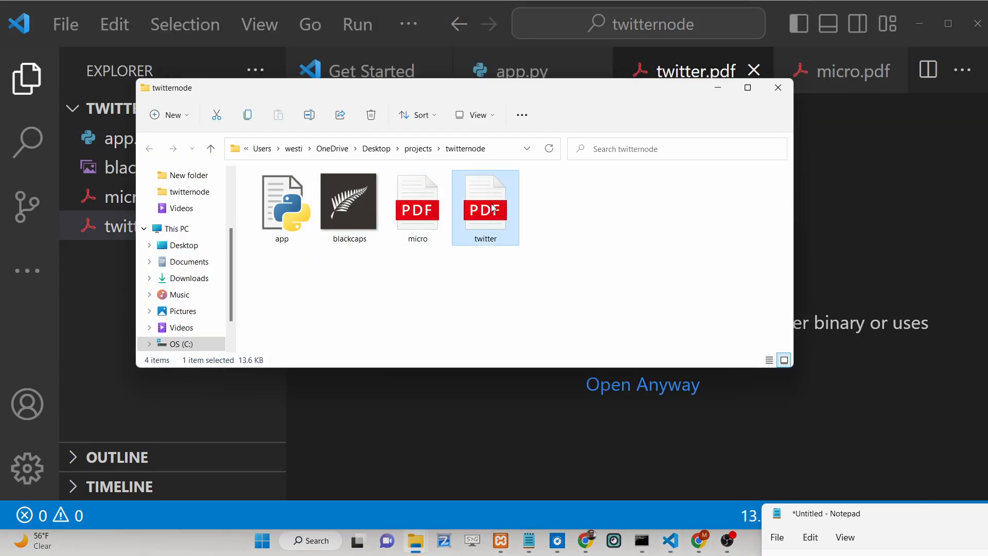
right_click(485, 202)
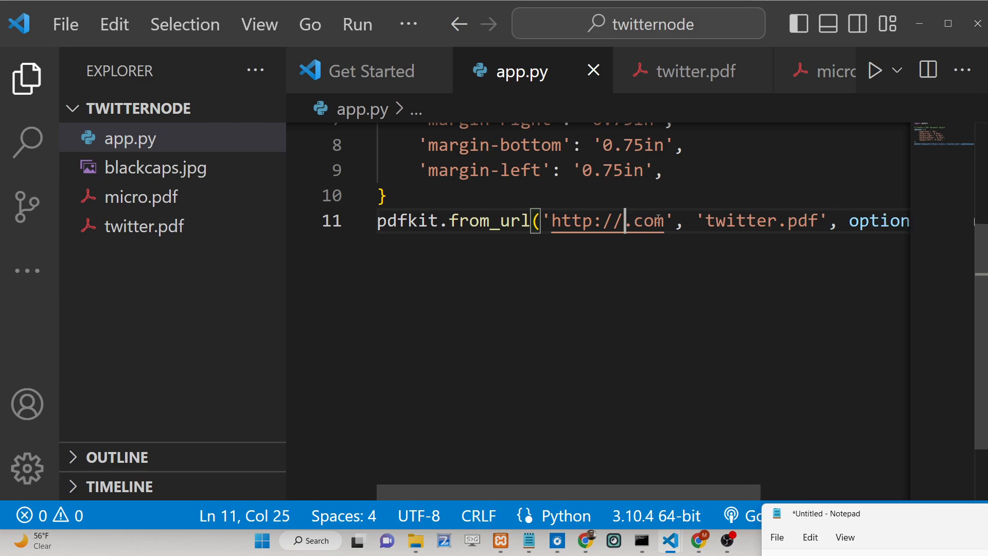
Step: Point the script's URL at medium.com instead, keeping twitter.pdf as the output
type("medium")
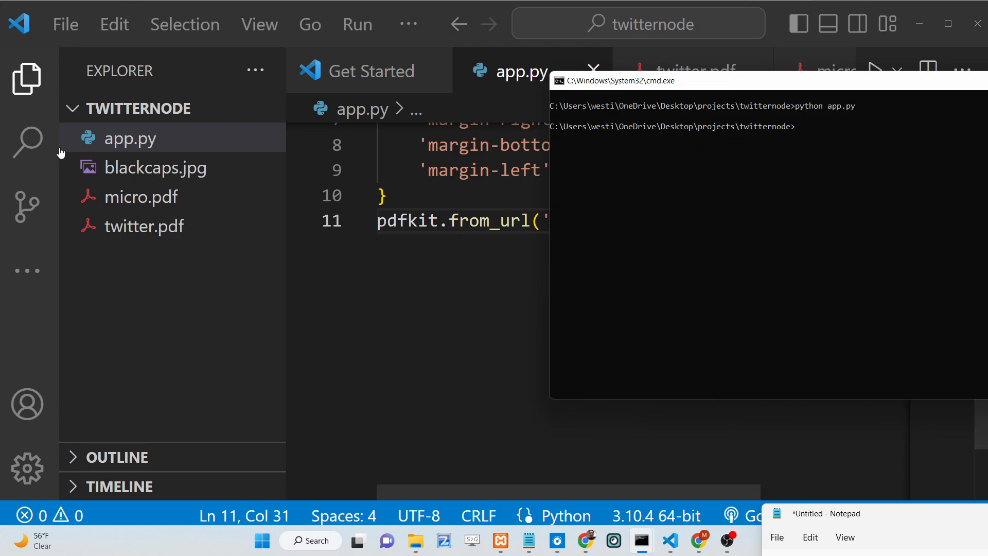
Step: View the 5-page twitter.pdf of Medium's homepage in Chrome, then return to the Micro Pyramid pdf
right_click(143, 225)
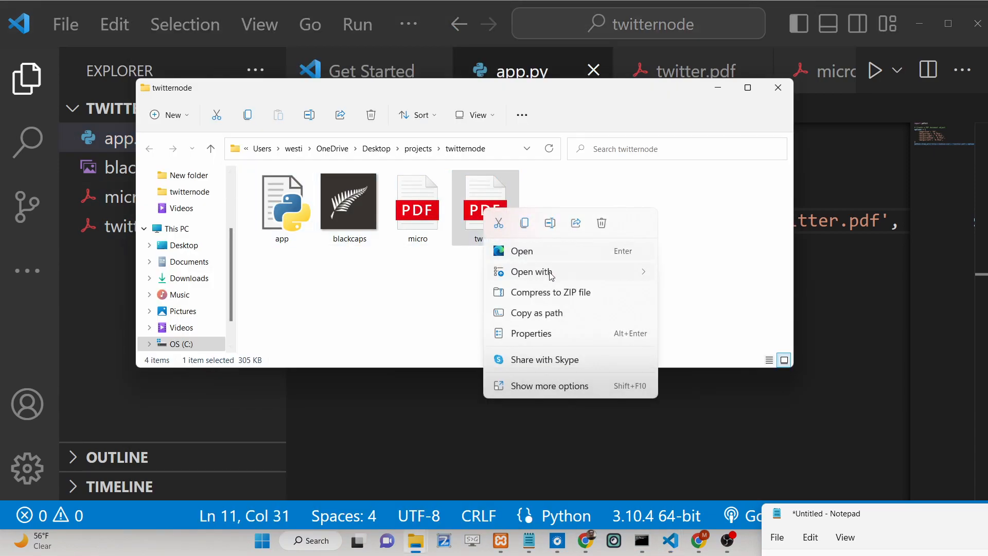
left_click(522, 251)
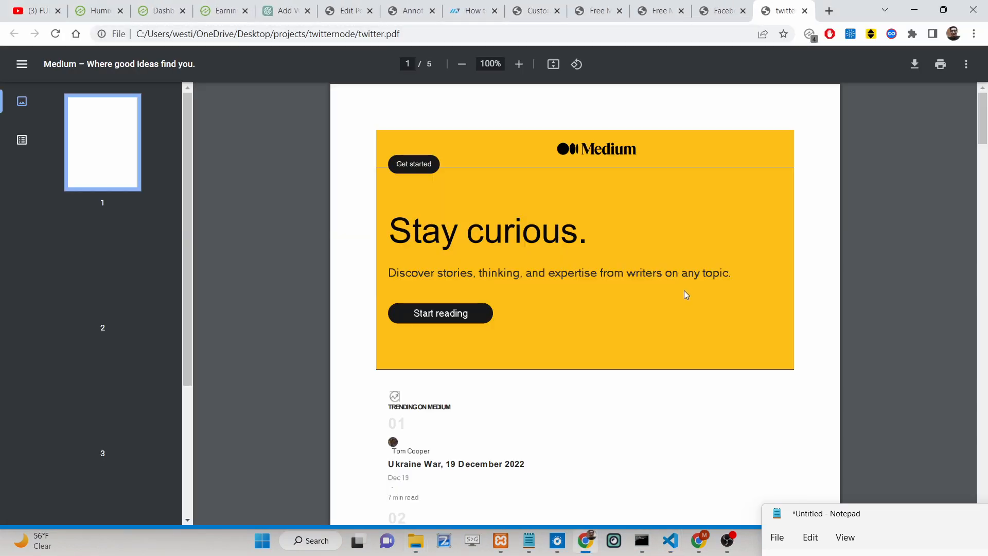
scroll("down", 3)
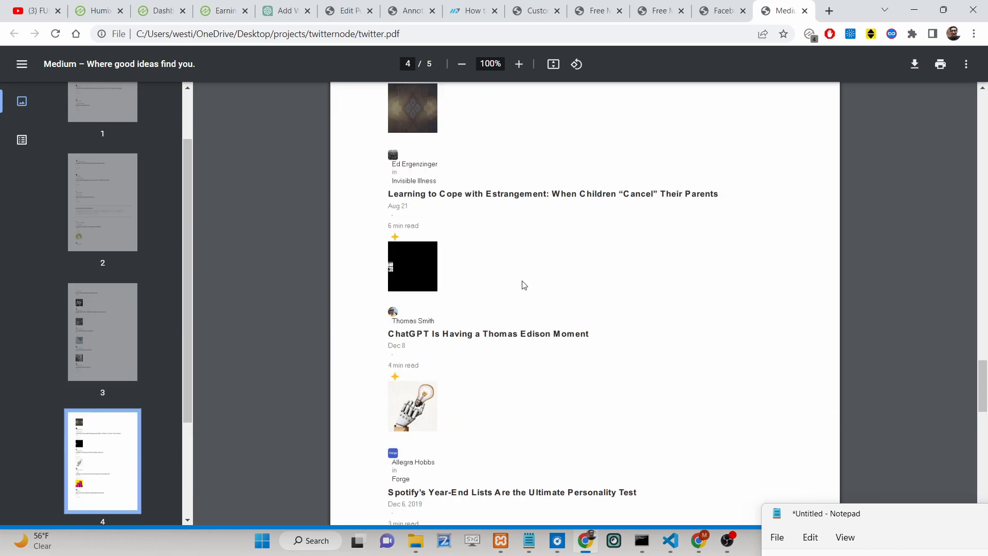
scroll("down", 3)
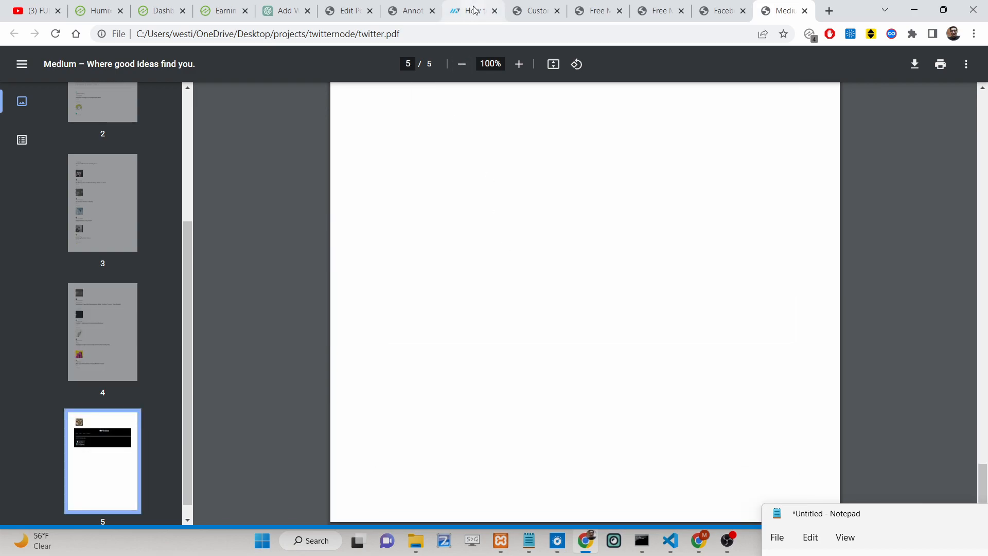
left_click(533, 10)
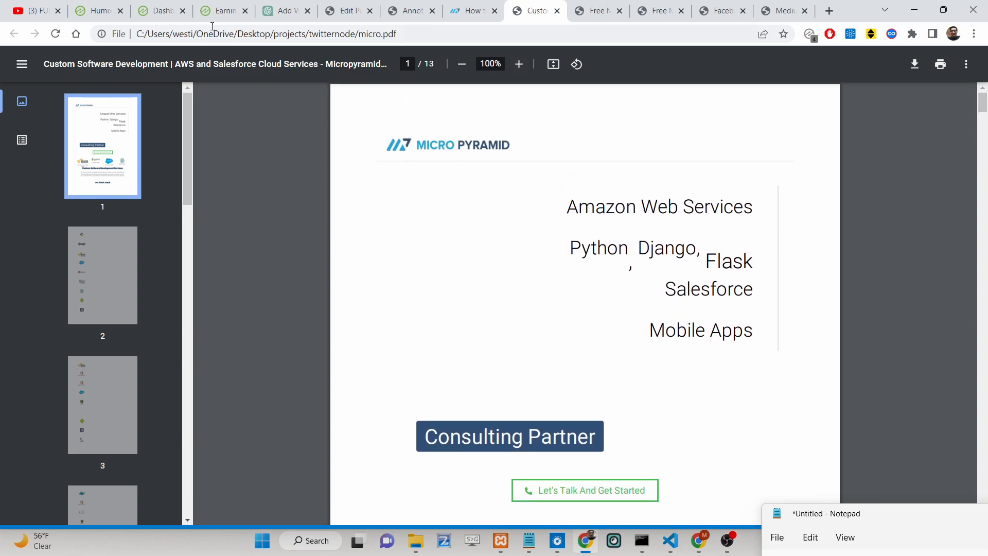